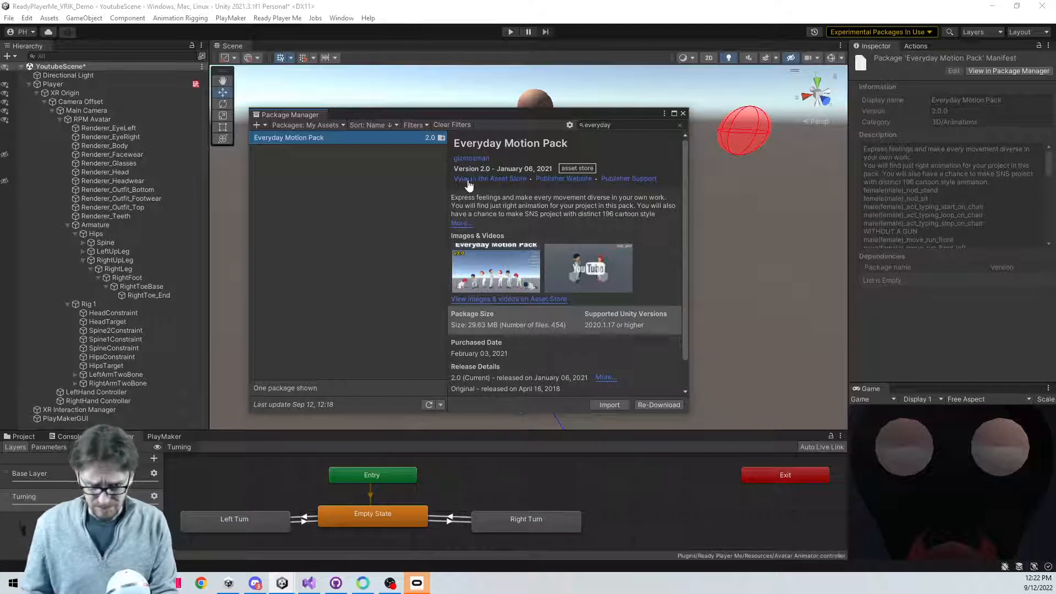
mouse_move(535, 266)
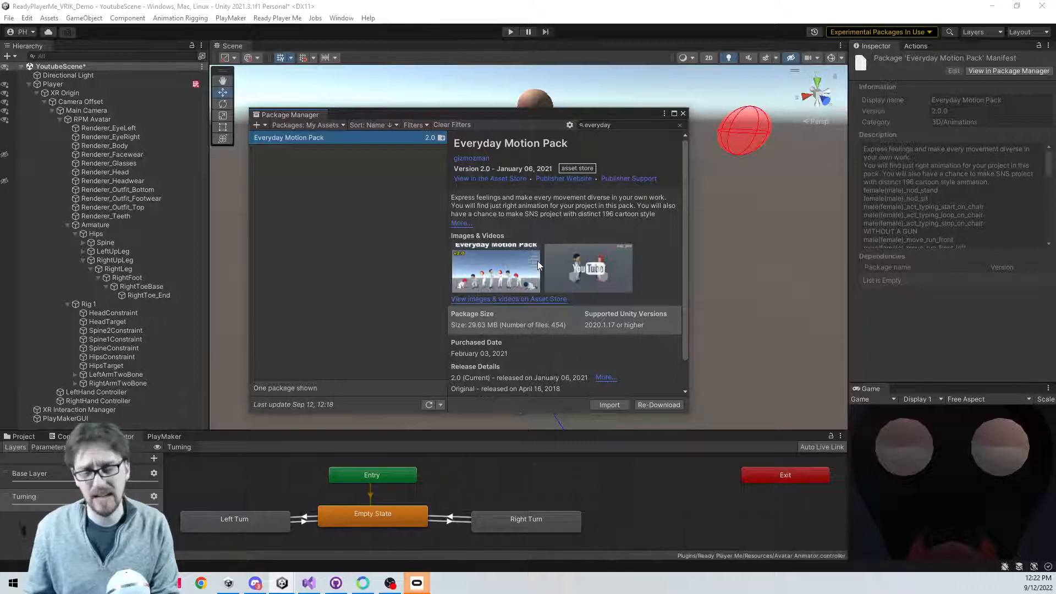
mouse_move(546, 268)
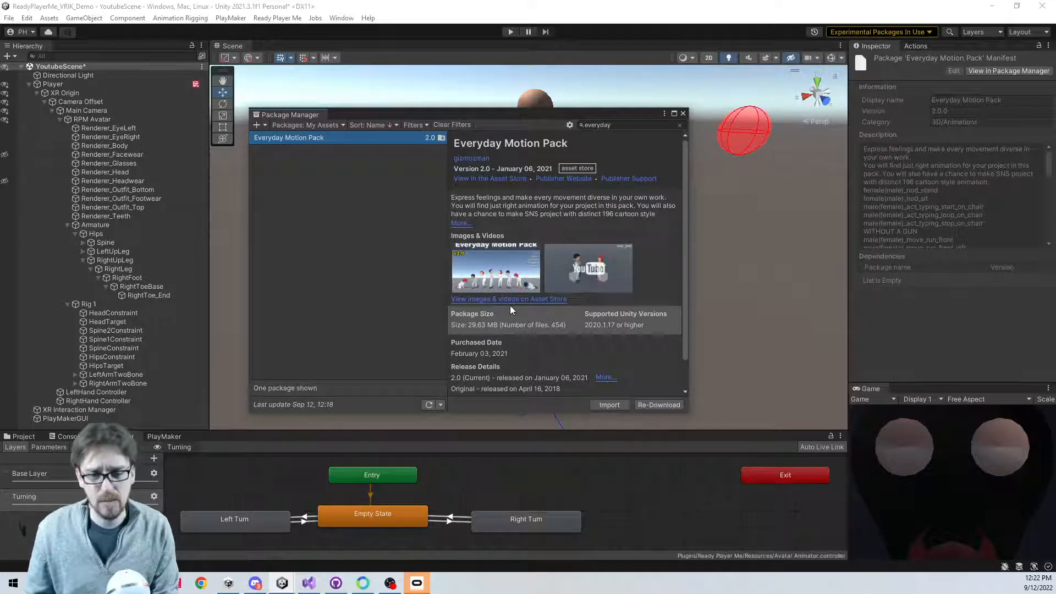
mouse_move(566, 404)
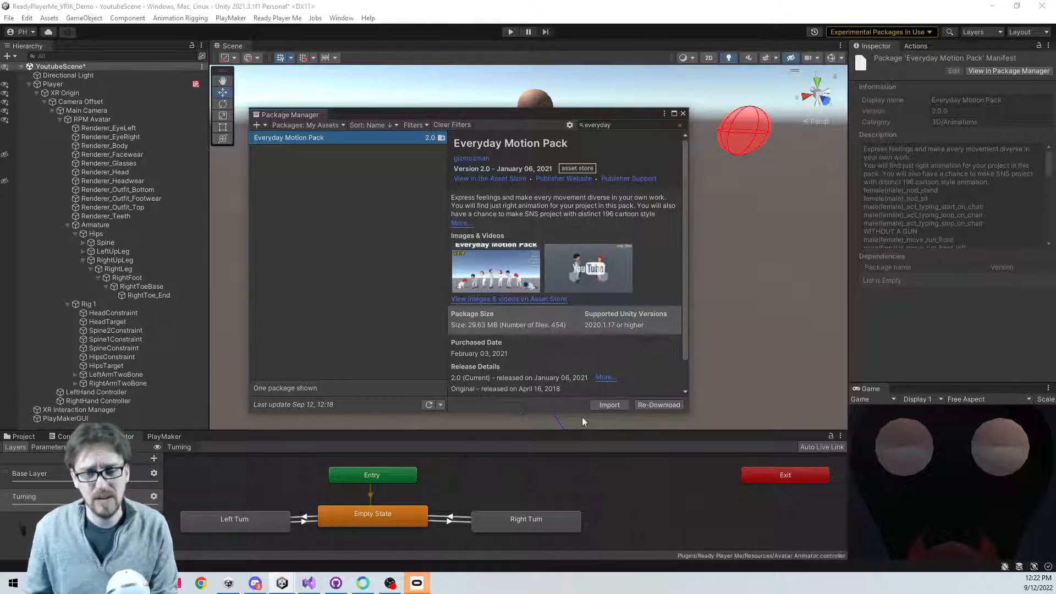
mouse_move(633, 431)
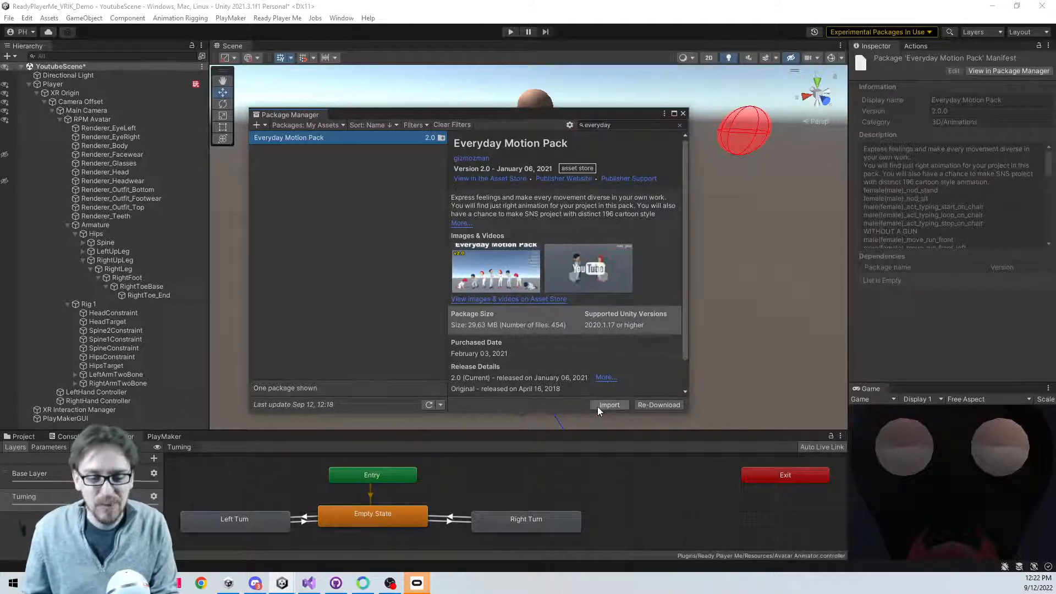
mouse_move(608, 405)
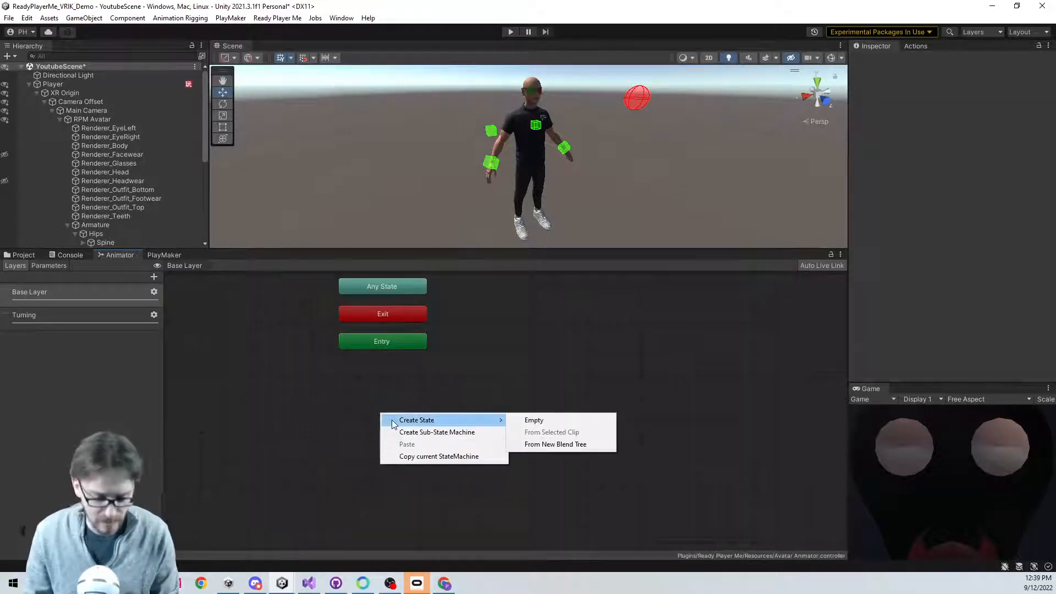
- Create a blend tree state in the Base Layer, name it Movement, and open it
left_click(555, 443)
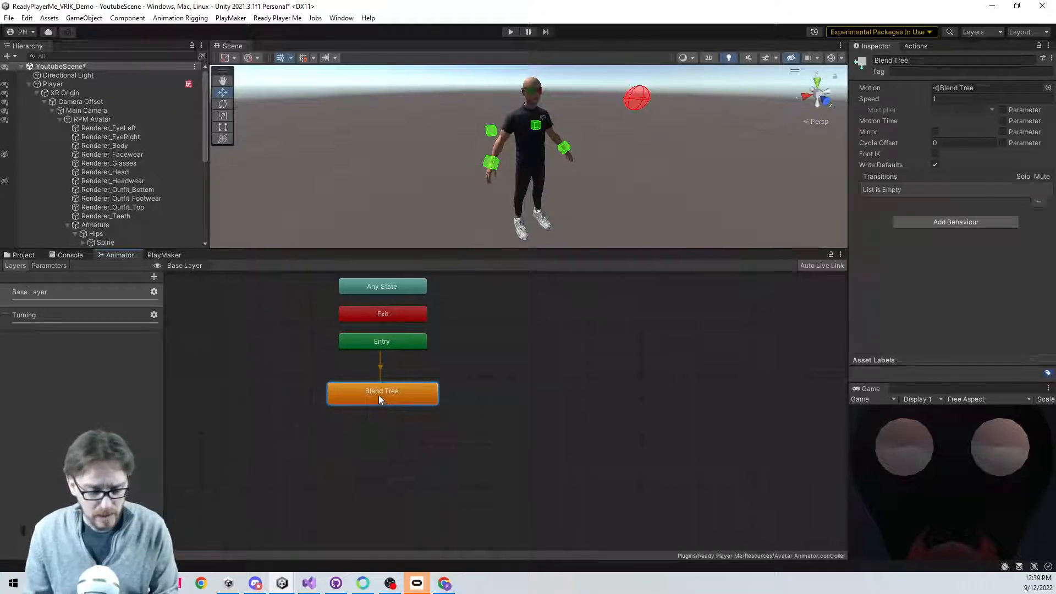
double_click(382, 391)
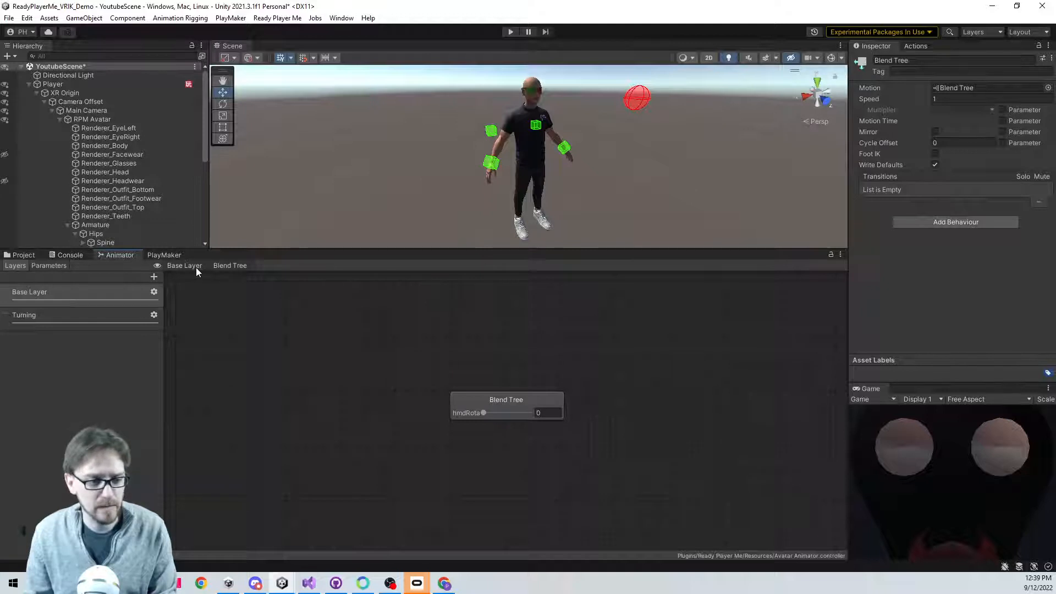
left_click(183, 265)
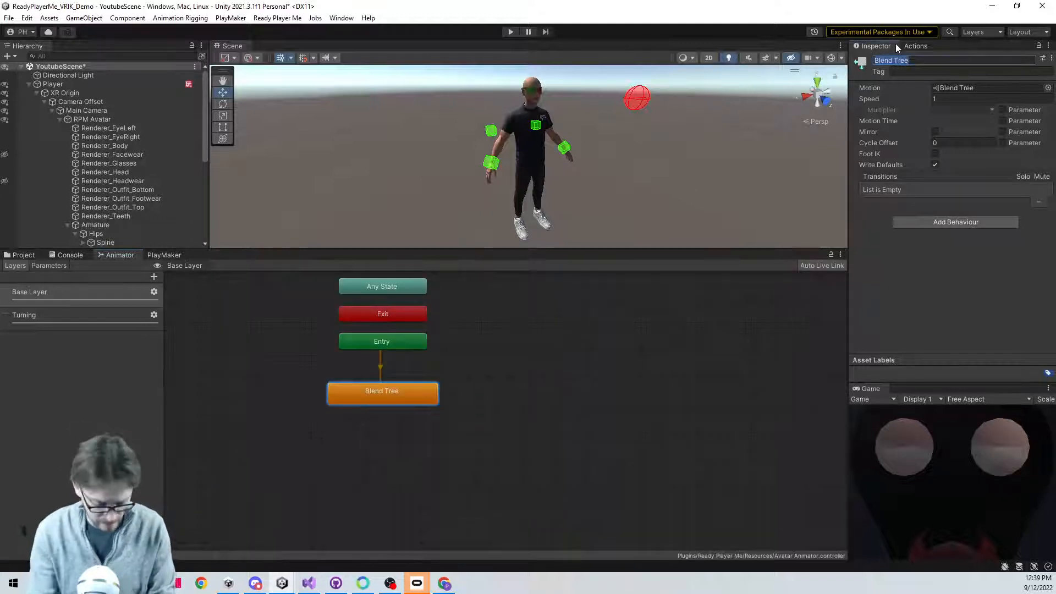
type("Movement")
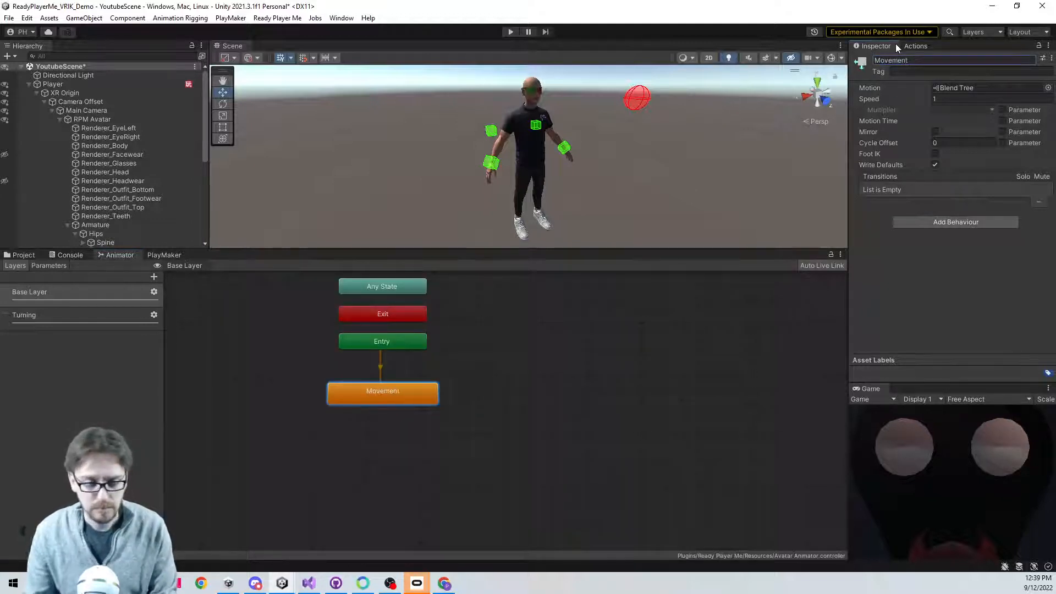
double_click(382, 390)
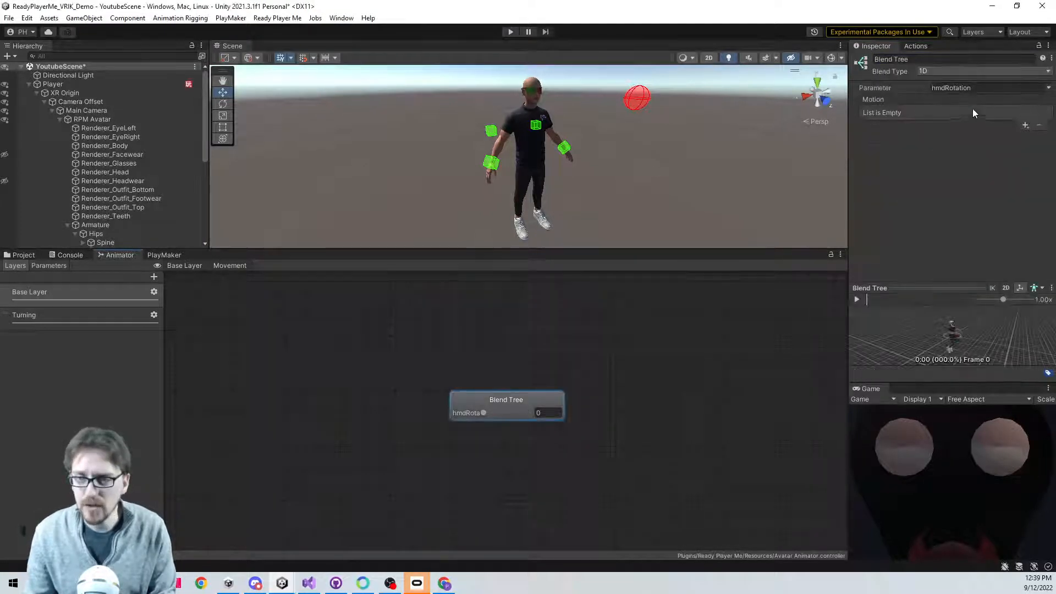
- Add a motion field to the Movement blend tree and assign male_idle_breath
left_click(1024, 125)
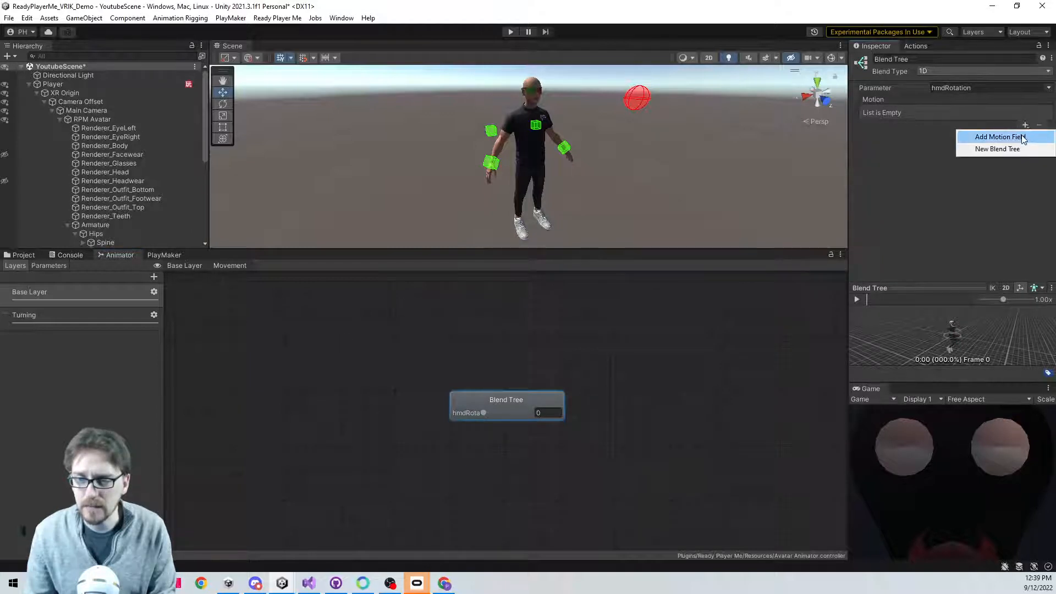
left_click(998, 136)
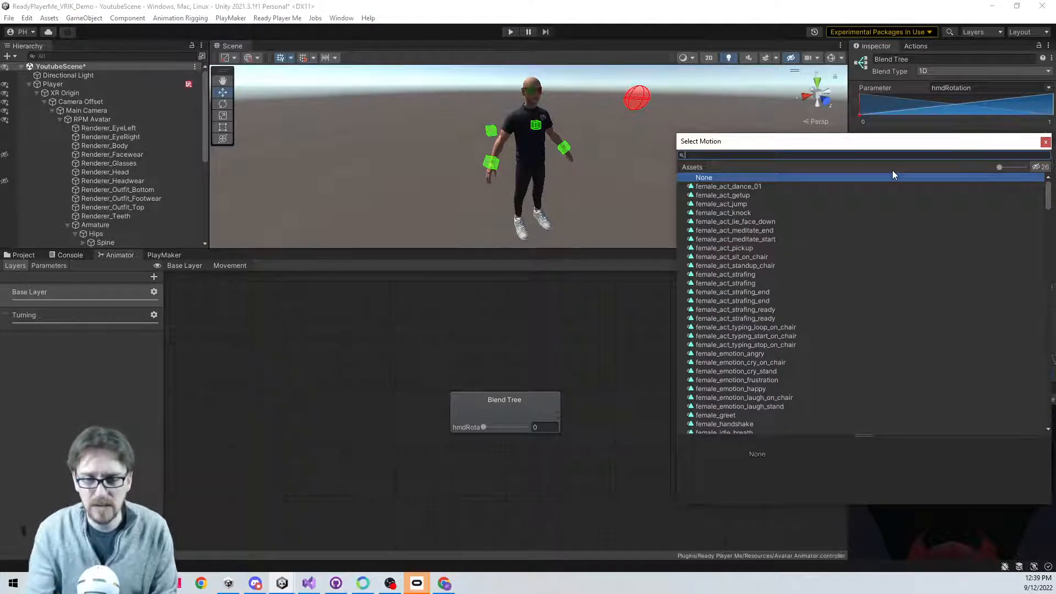
mouse_move(850, 312)
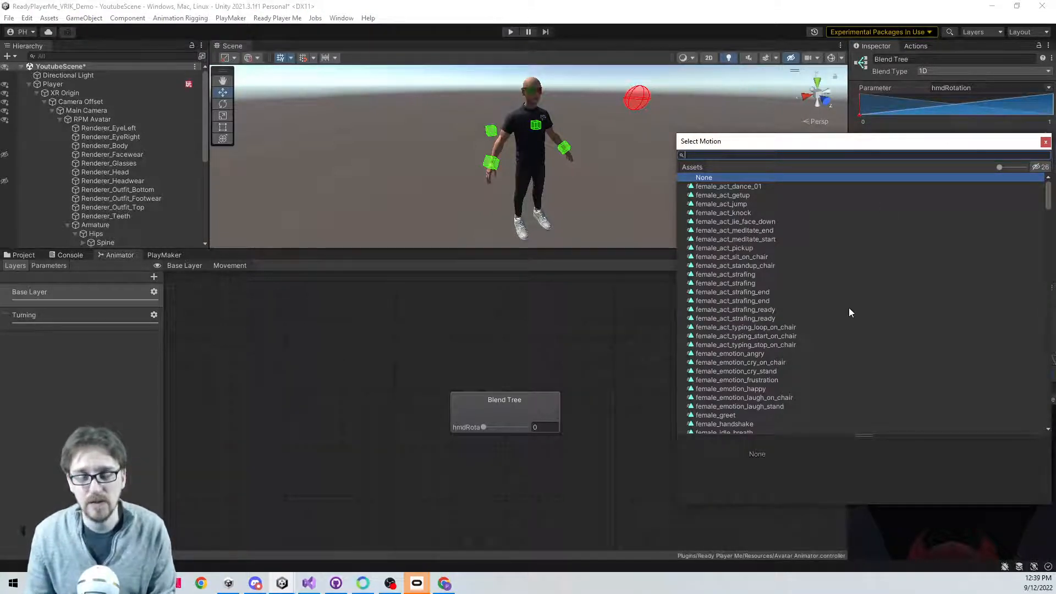
mouse_move(713, 210)
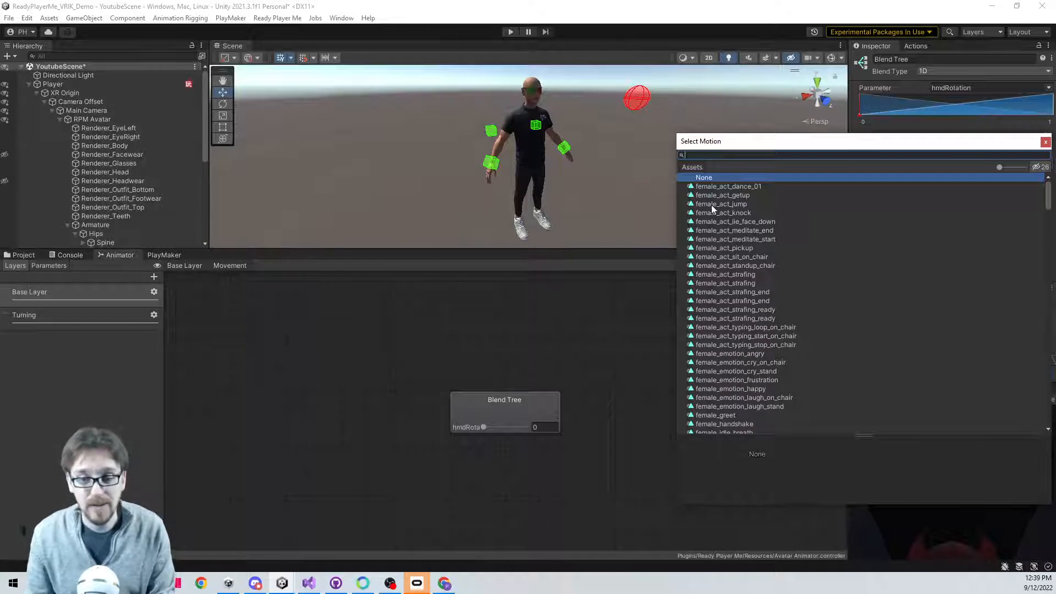
mouse_move(779, 277)
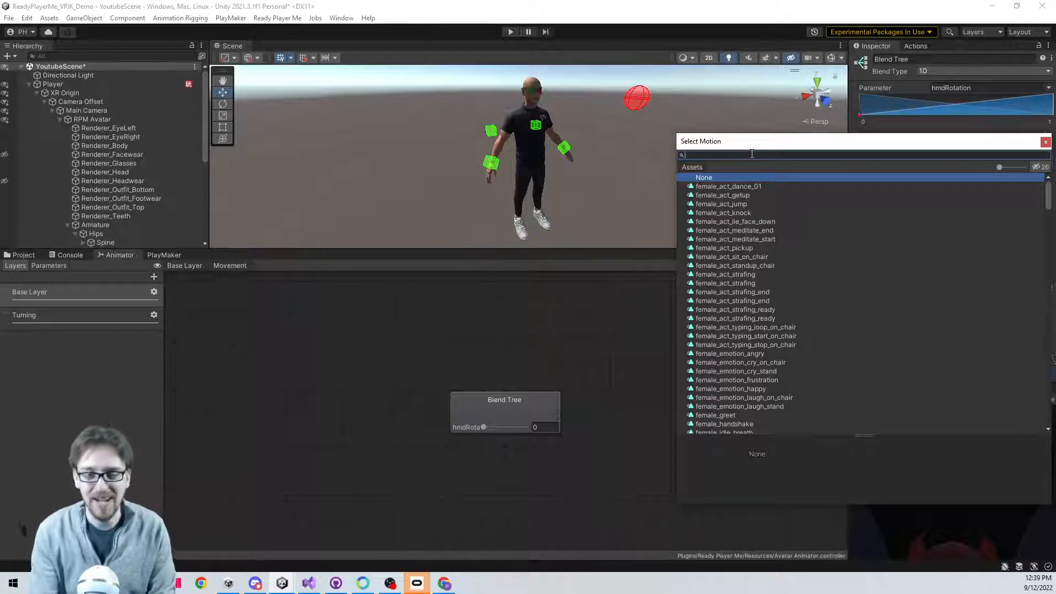
type("male_idle")
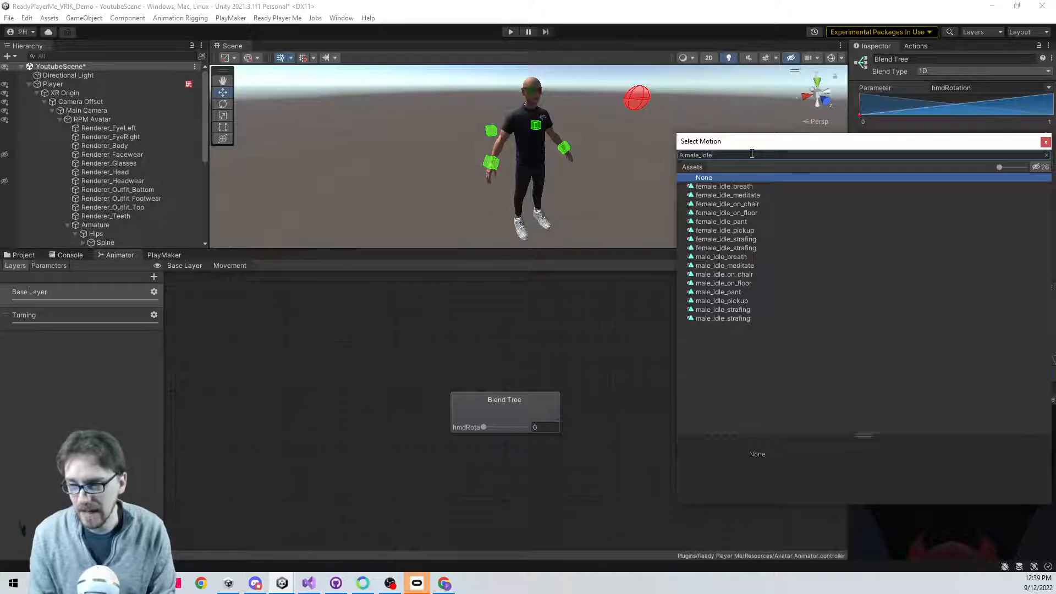
left_click(725, 186)
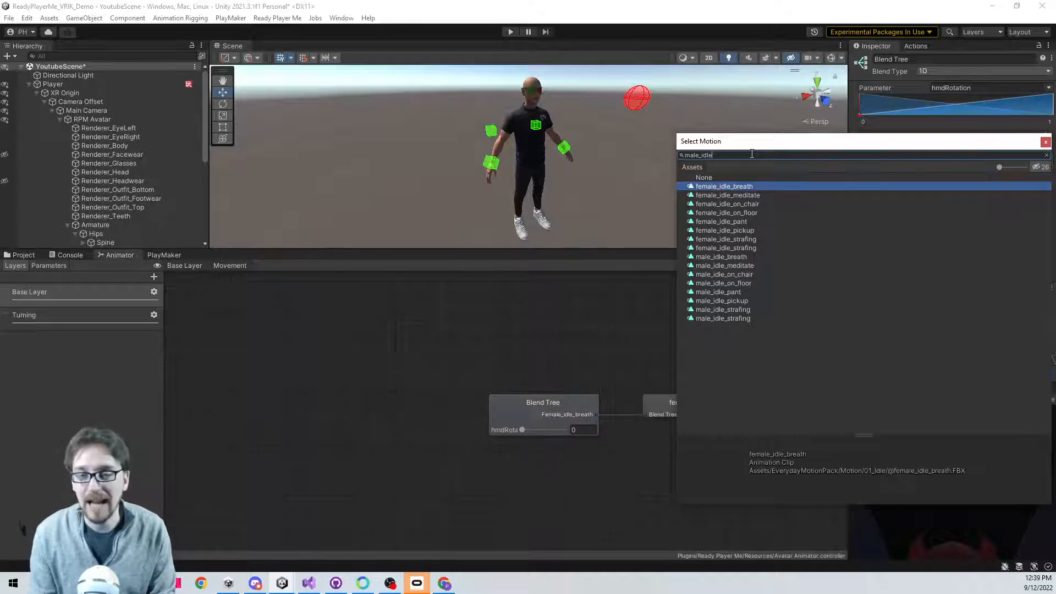
left_click(721, 257)
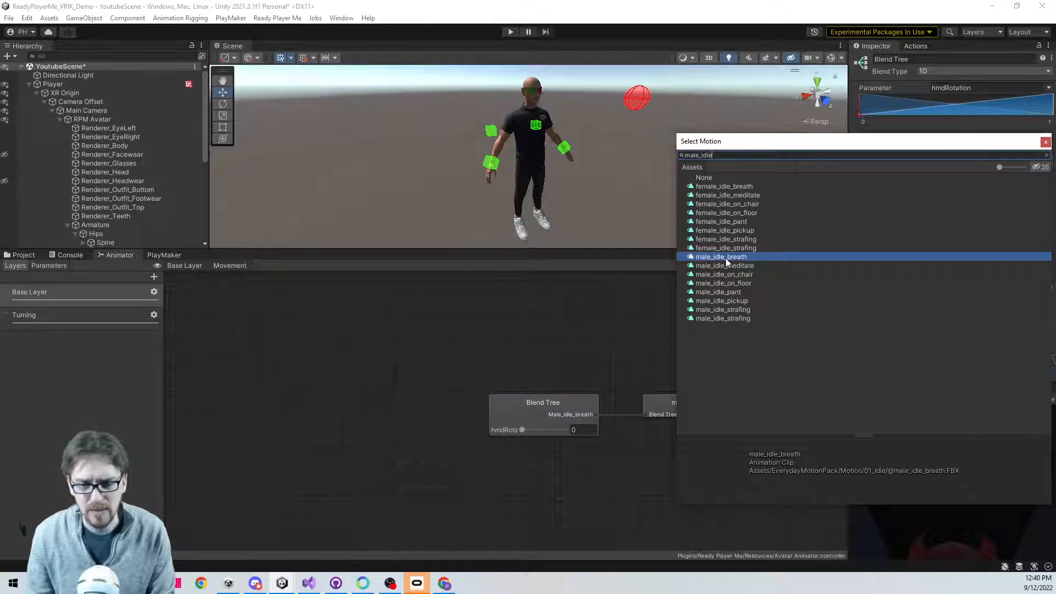
left_click(720, 256)
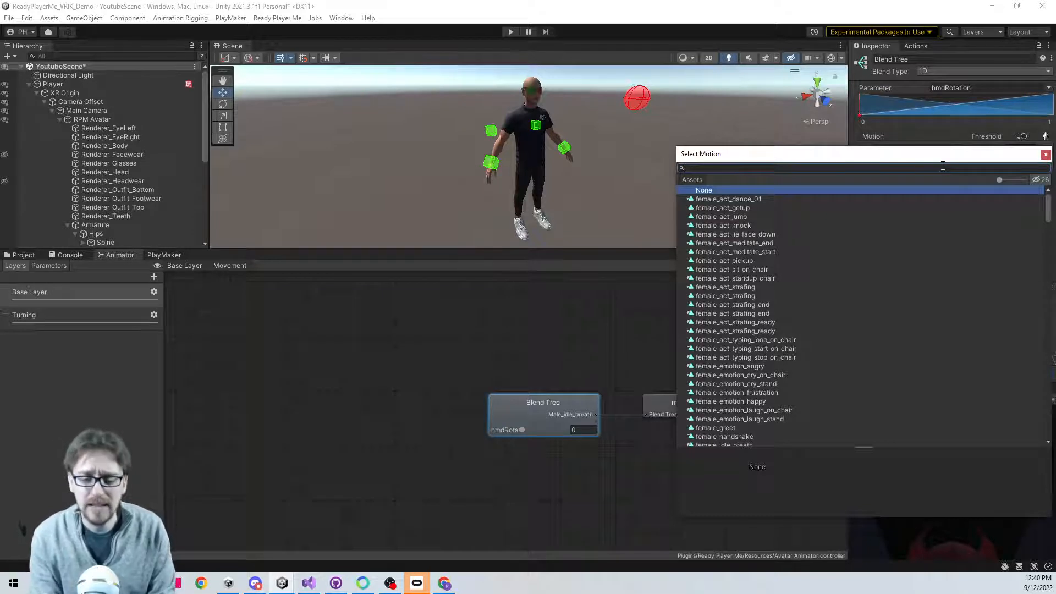
- Search male_move and assign male_move_walk_front to the second motion field
type("male_move_walk_front")
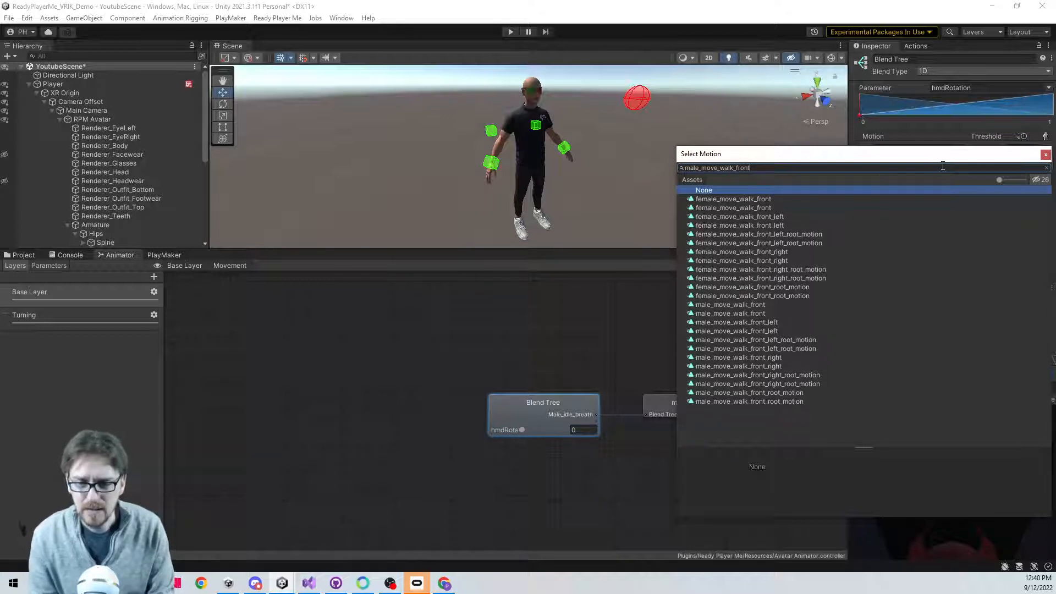
left_click(752, 294)
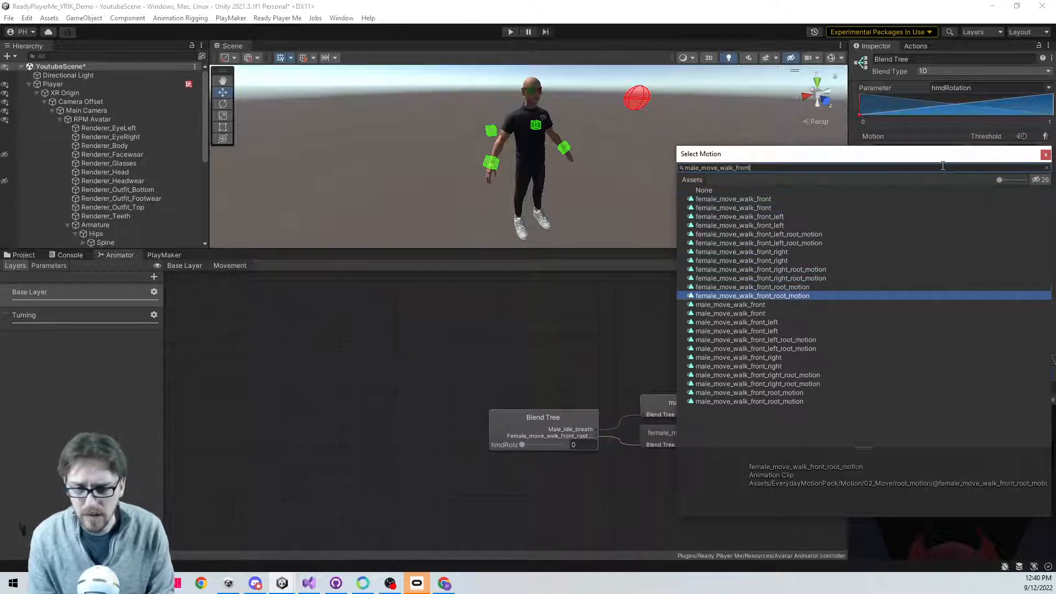
left_click(731, 313)
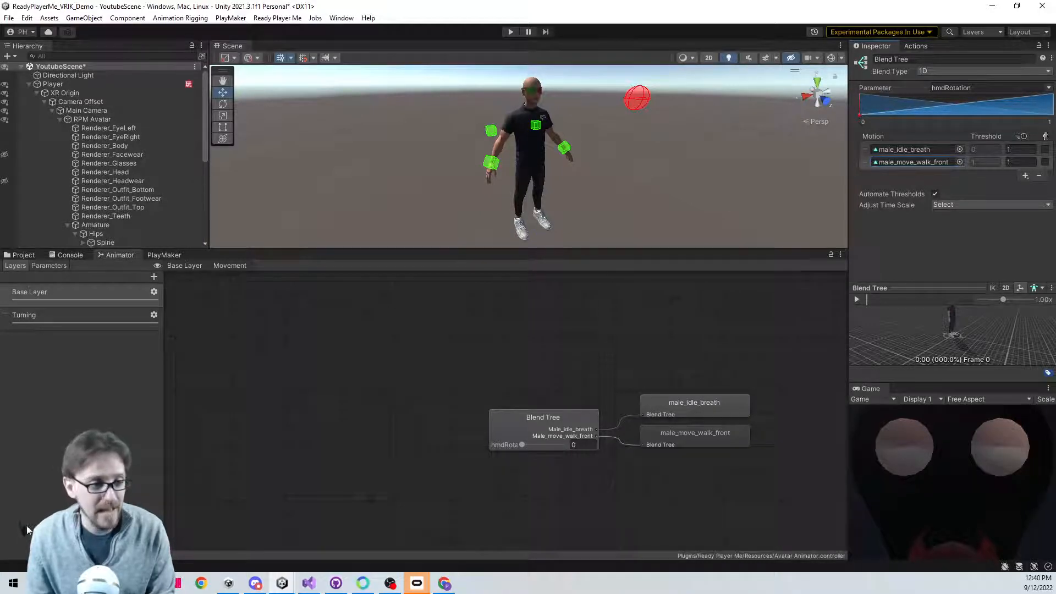
- Add a float parameter named magnitude to the Animator
left_click(49, 266)
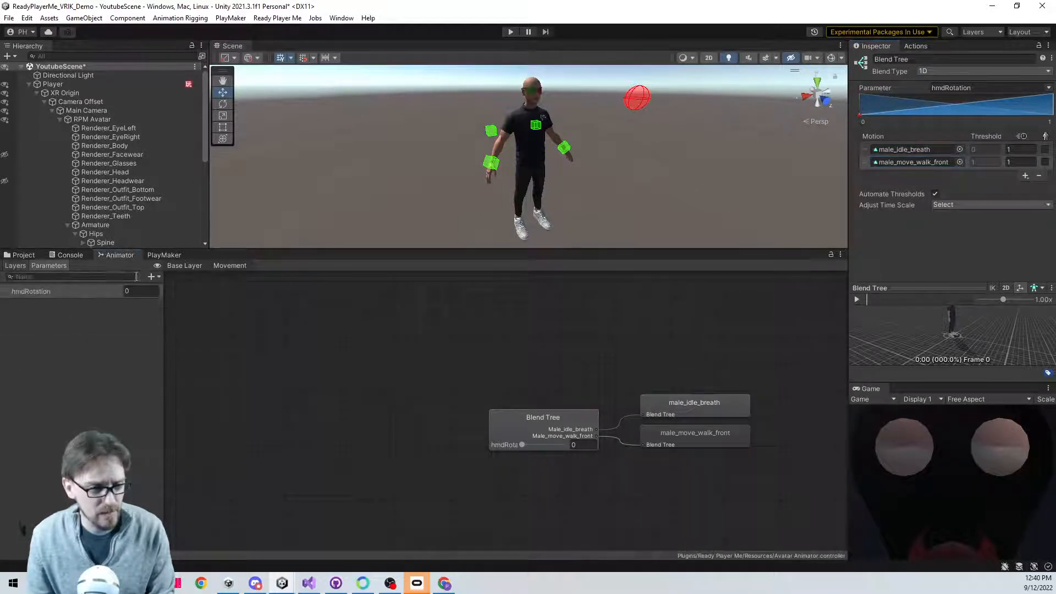
left_click(151, 276)
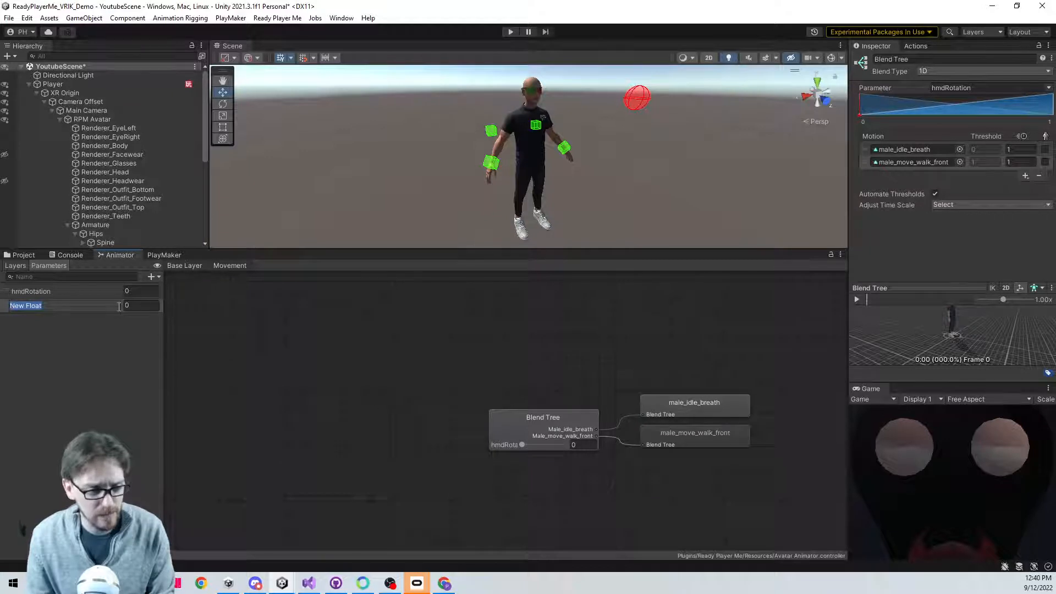
type("magnitude")
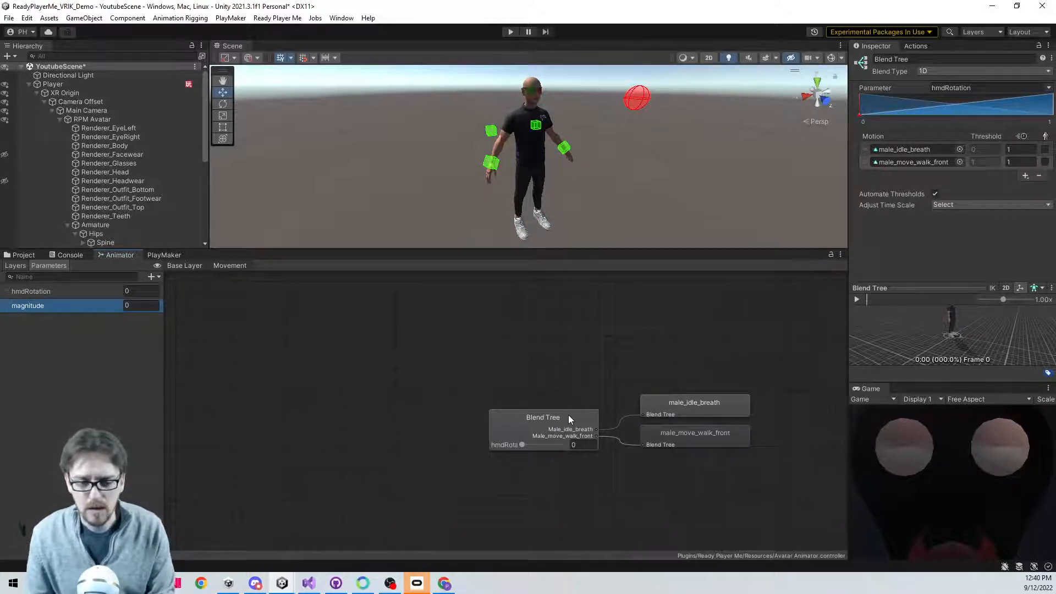
- Turn off Automate Thresholds on the blend tree, keeping thresholds 0 and 1
left_click(543, 430)
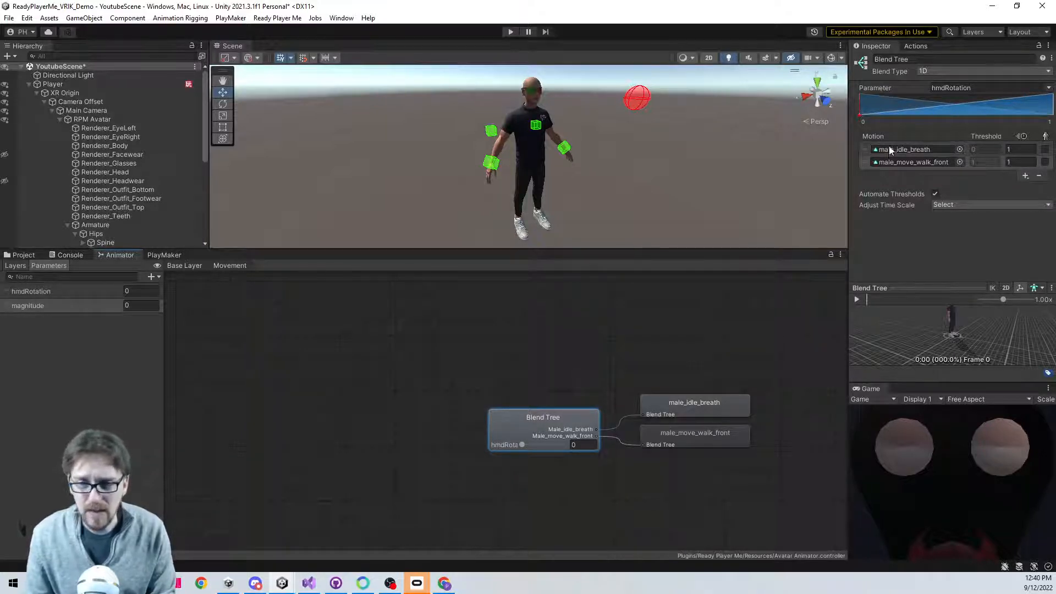
left_click(933, 194)
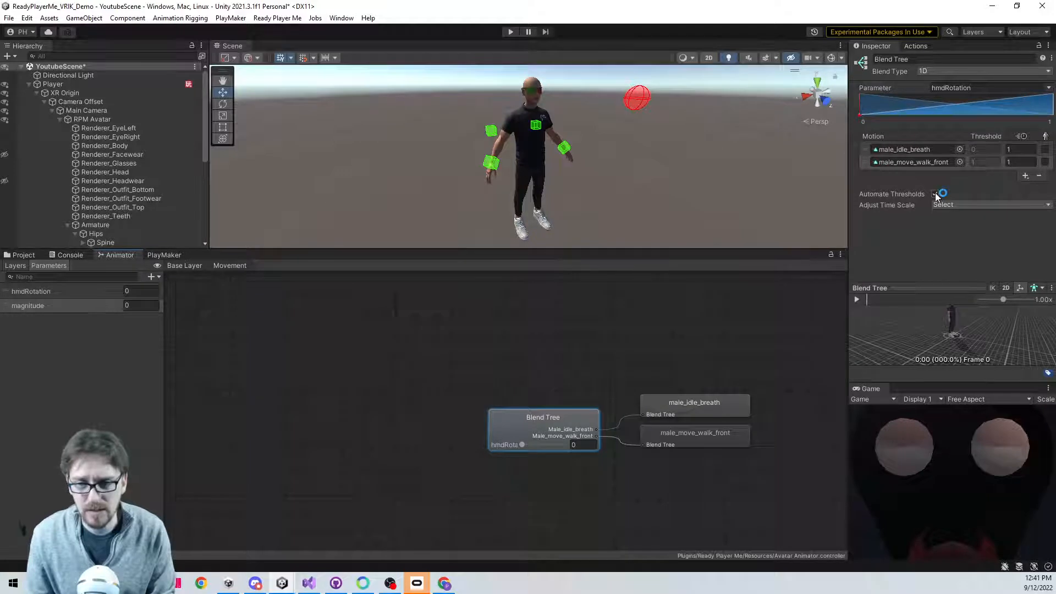
left_click(934, 194)
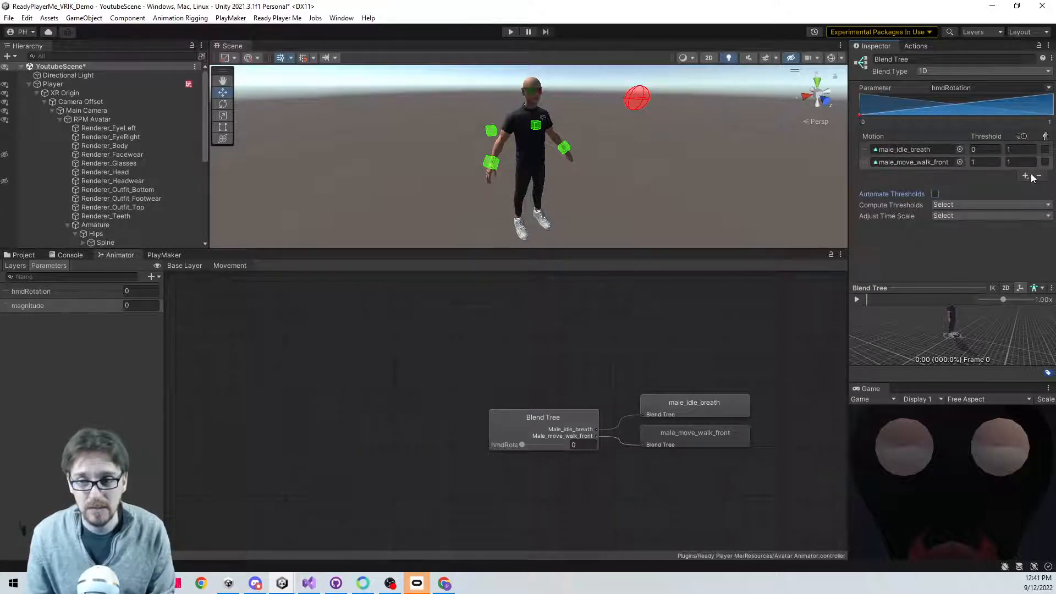
left_click(1038, 176)
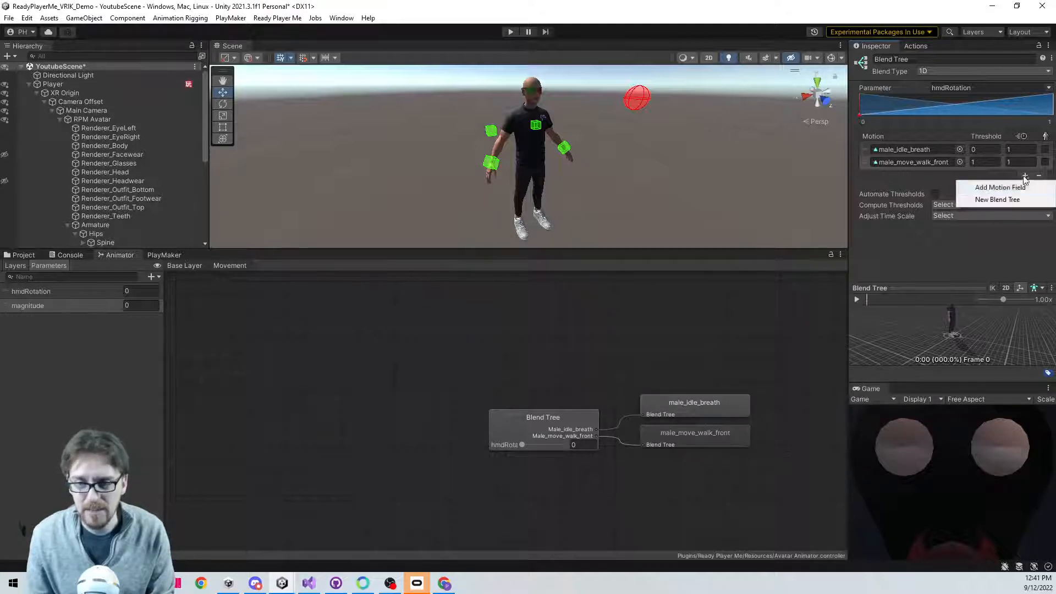
left_click(997, 186)
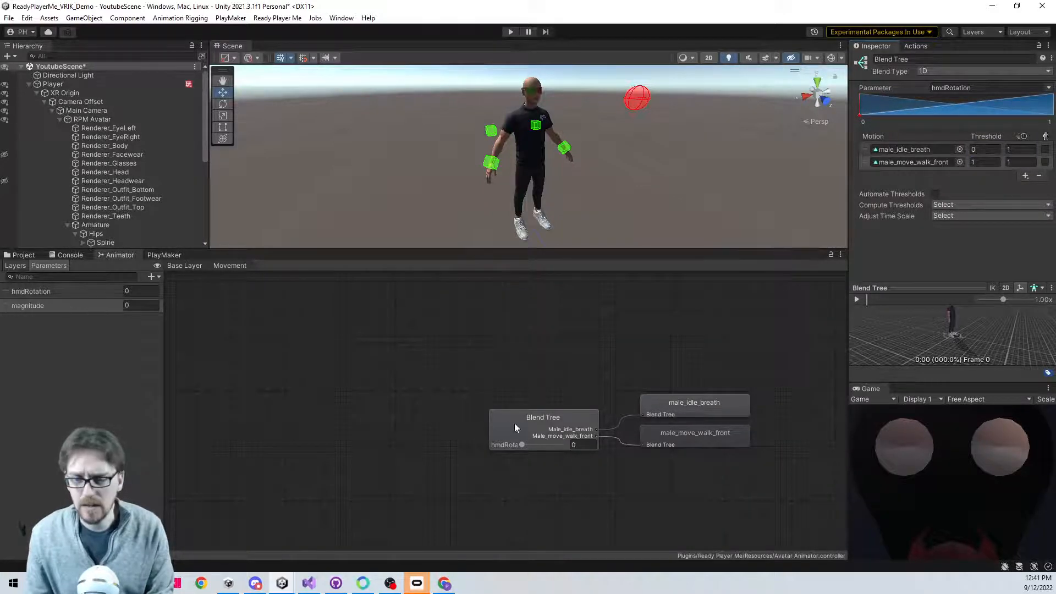
- Reselect the blend tree, then the Player object
left_click(543, 417)
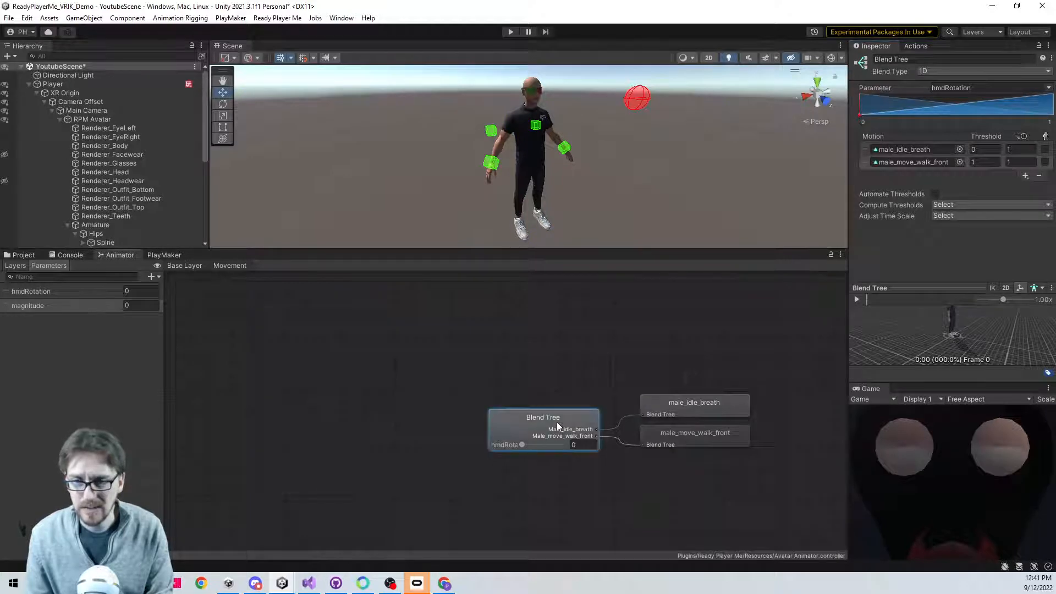
left_click(52, 84)
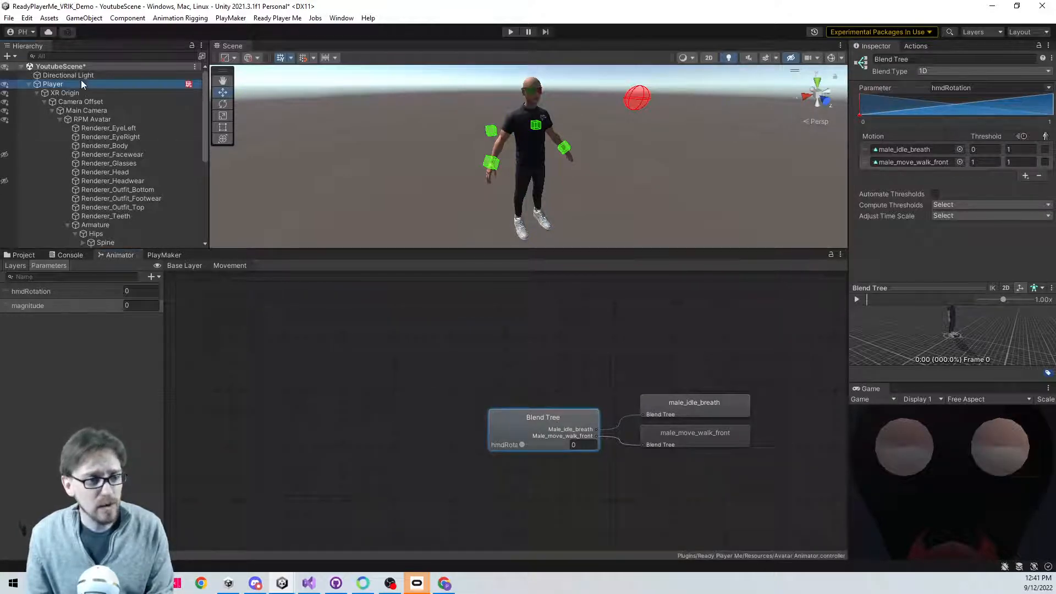
left_click(176, 255)
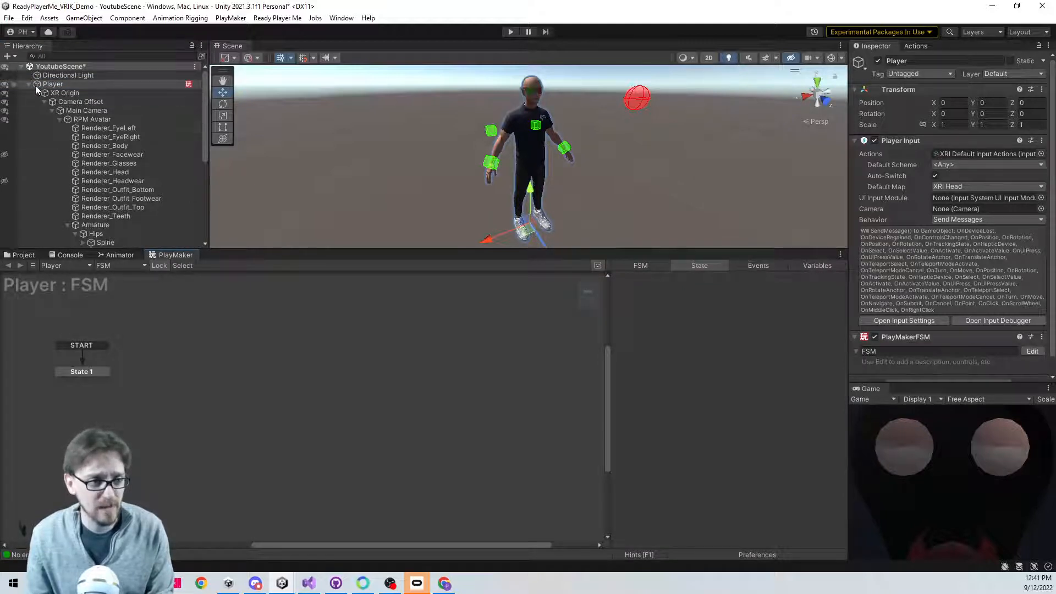
- Create a cube floor scaled 20, 1, 20 and lowered to Y -0.5
right_click(84, 168)
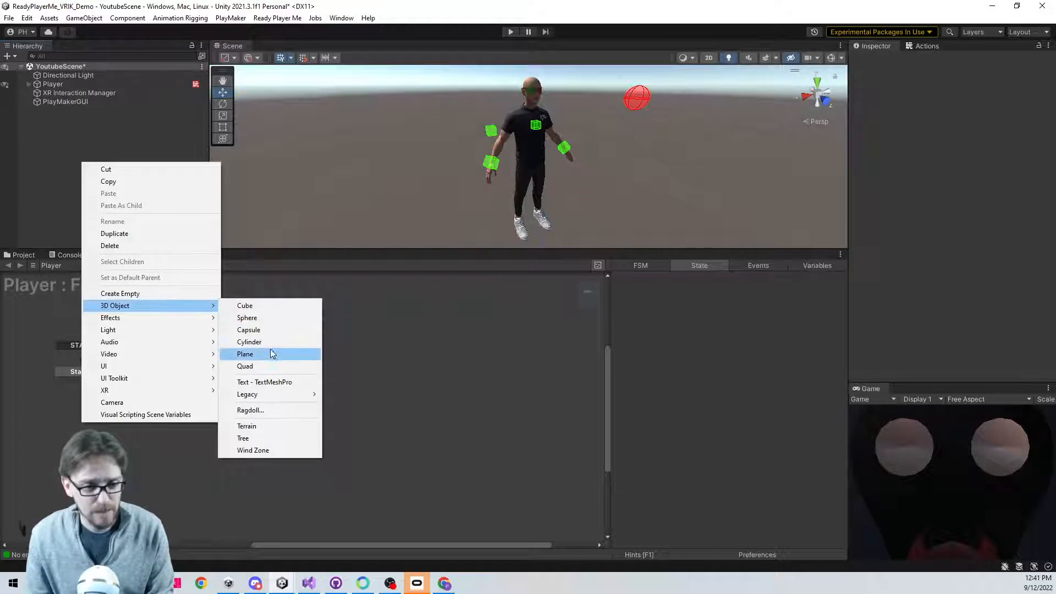
mouse_move(263, 309)
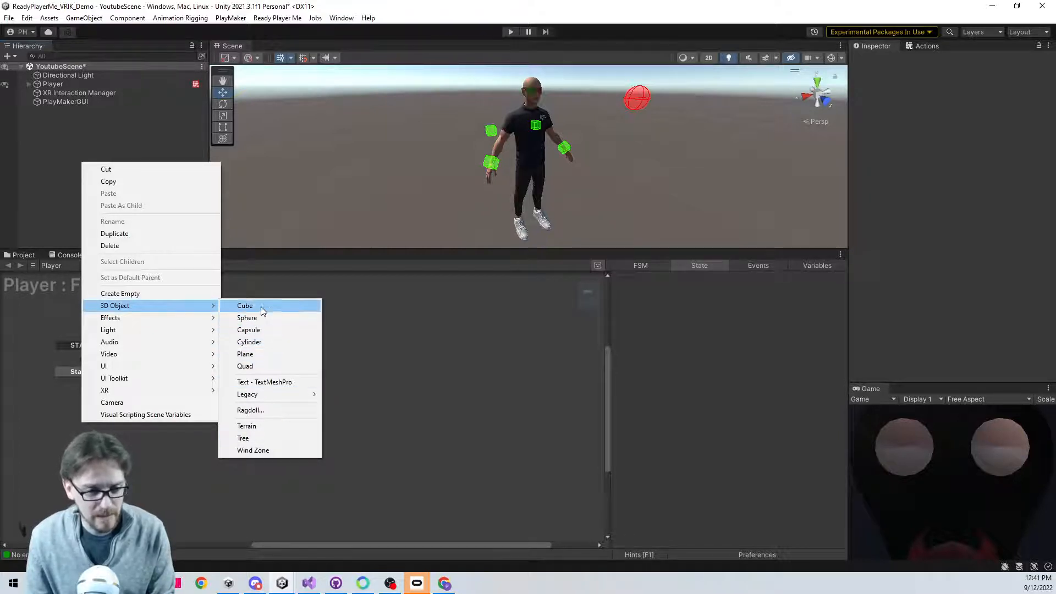
left_click(244, 306)
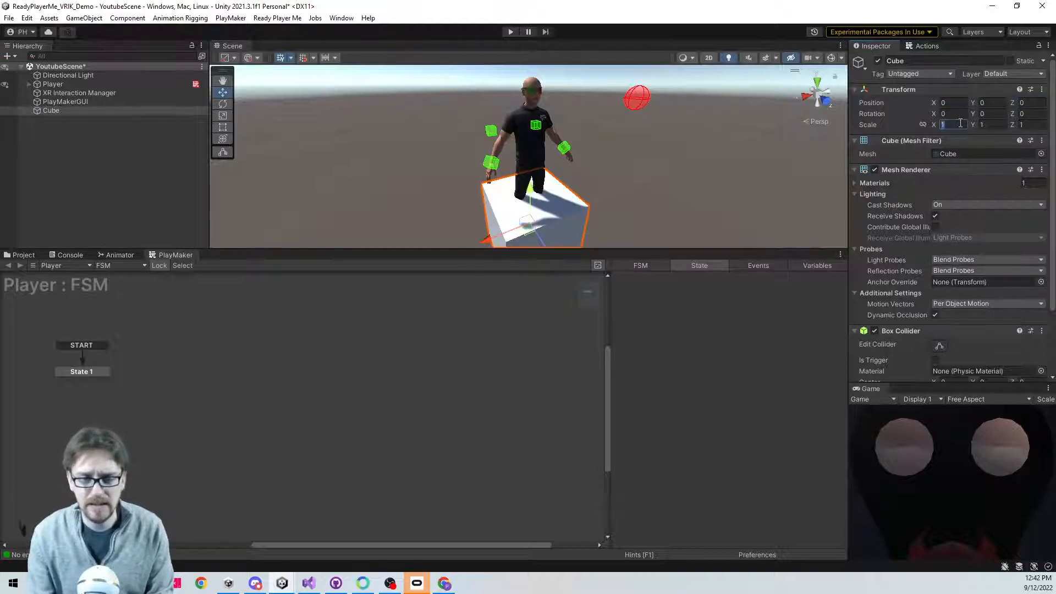
type("10")
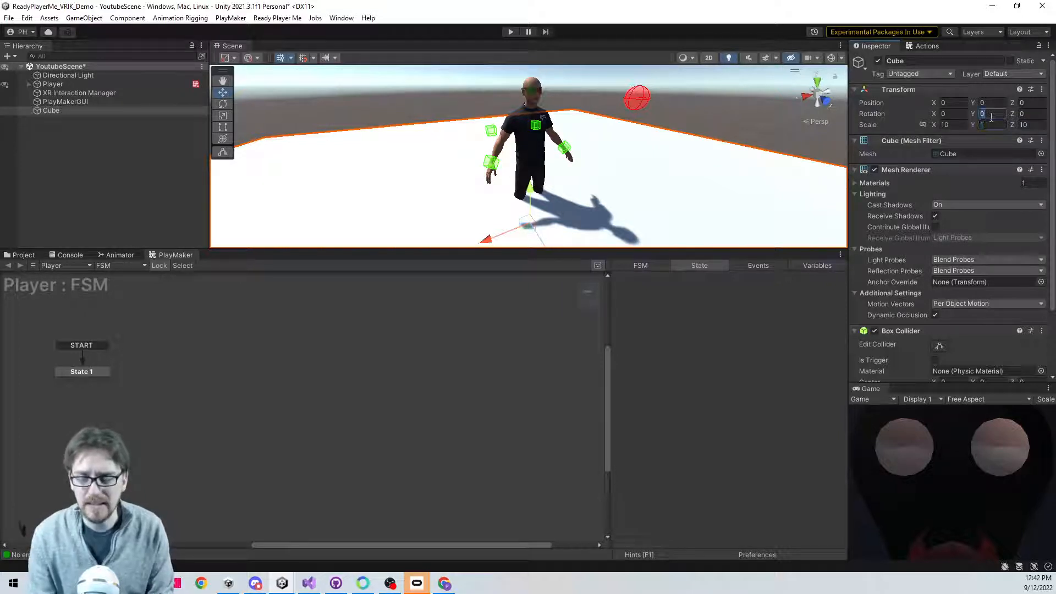
type("-")
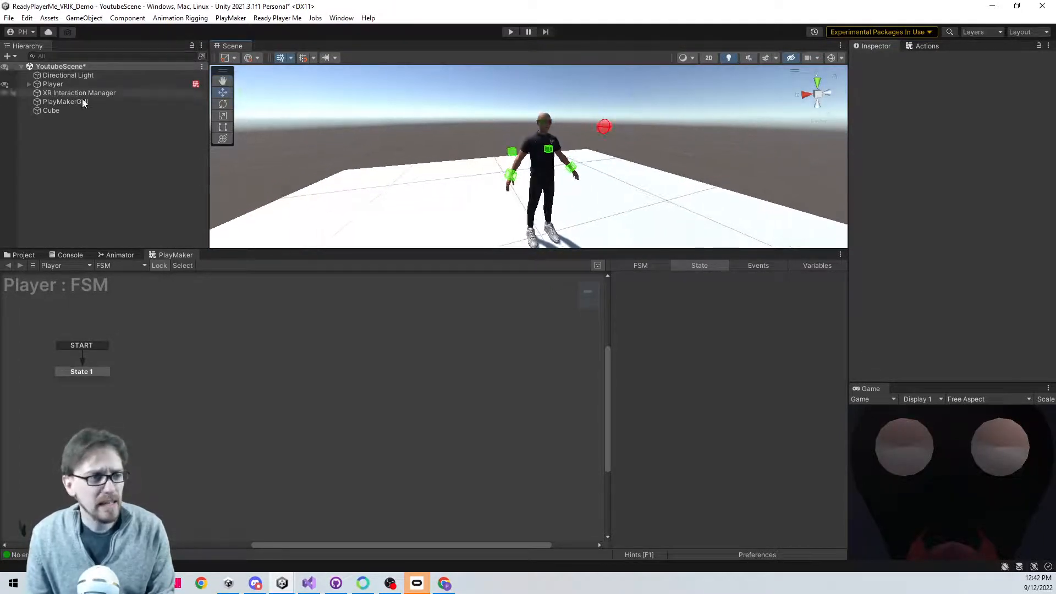
left_click(50, 110)
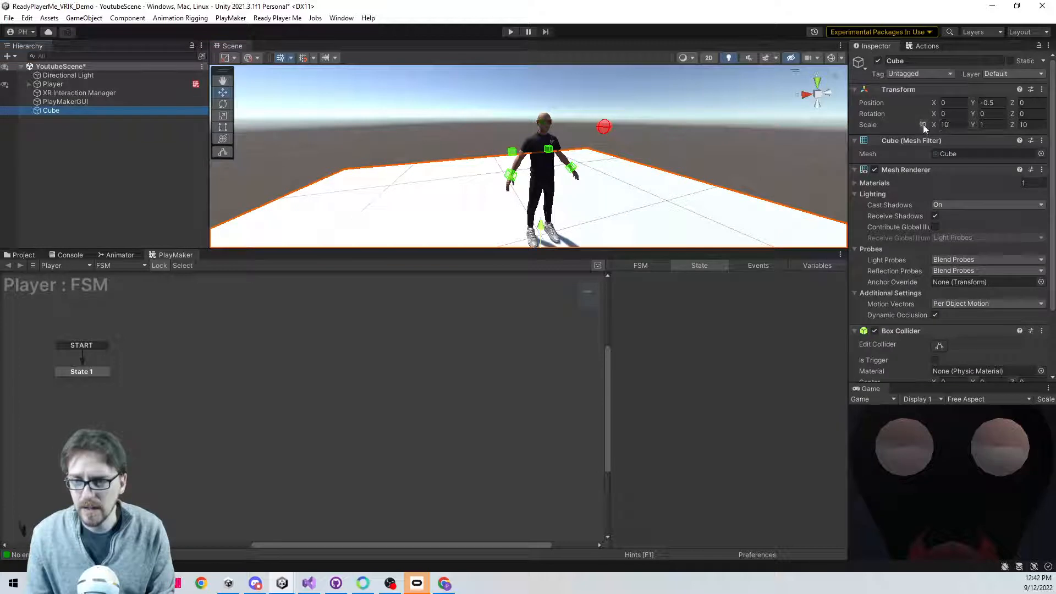
type("20")
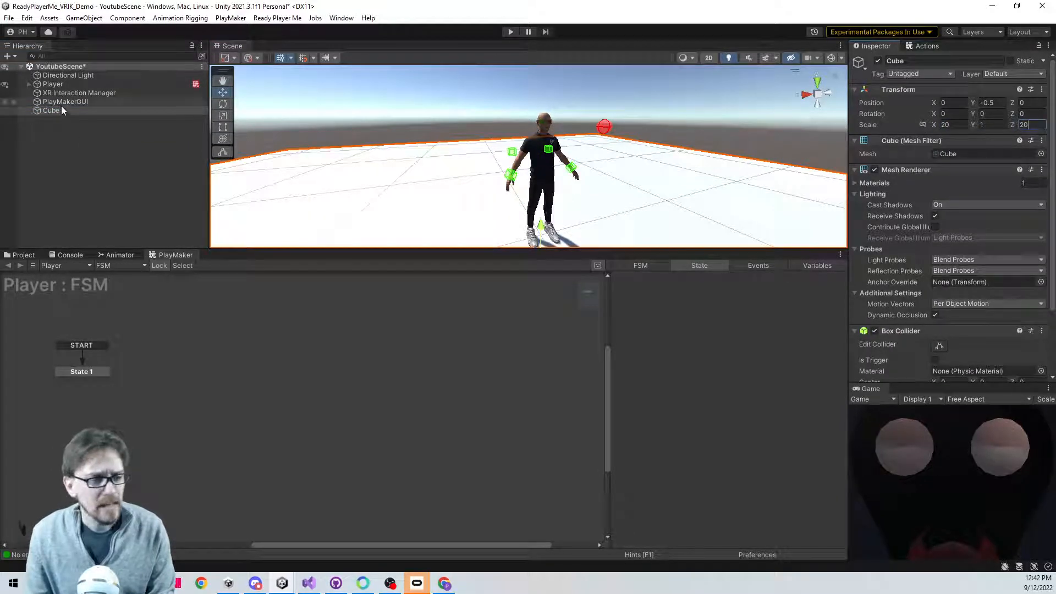
left_click(52, 83)
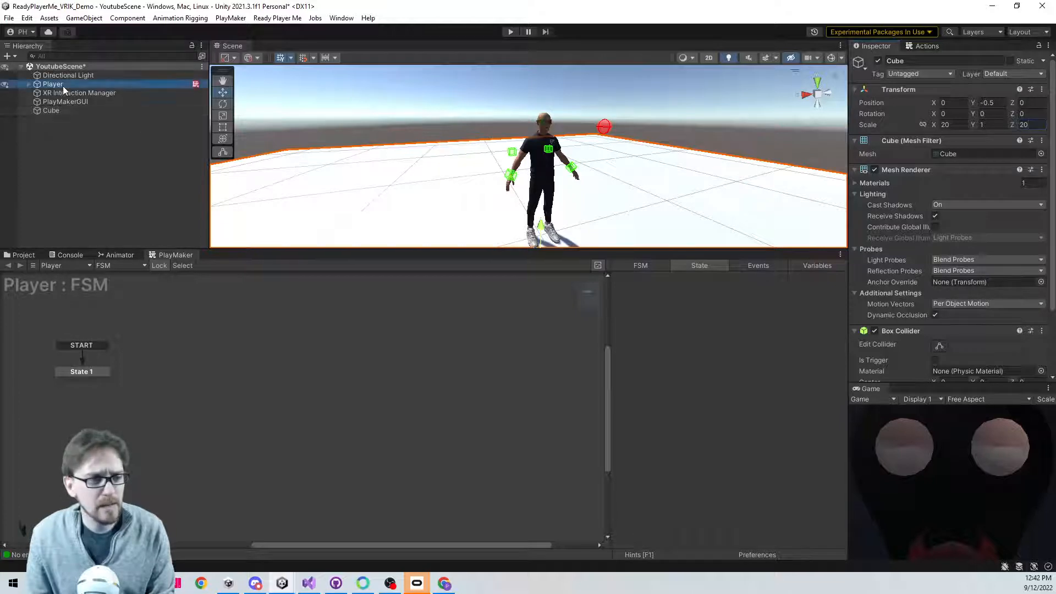
- Select Player and launch the Physics Debugger from Window > Analysis
left_click(53, 83)
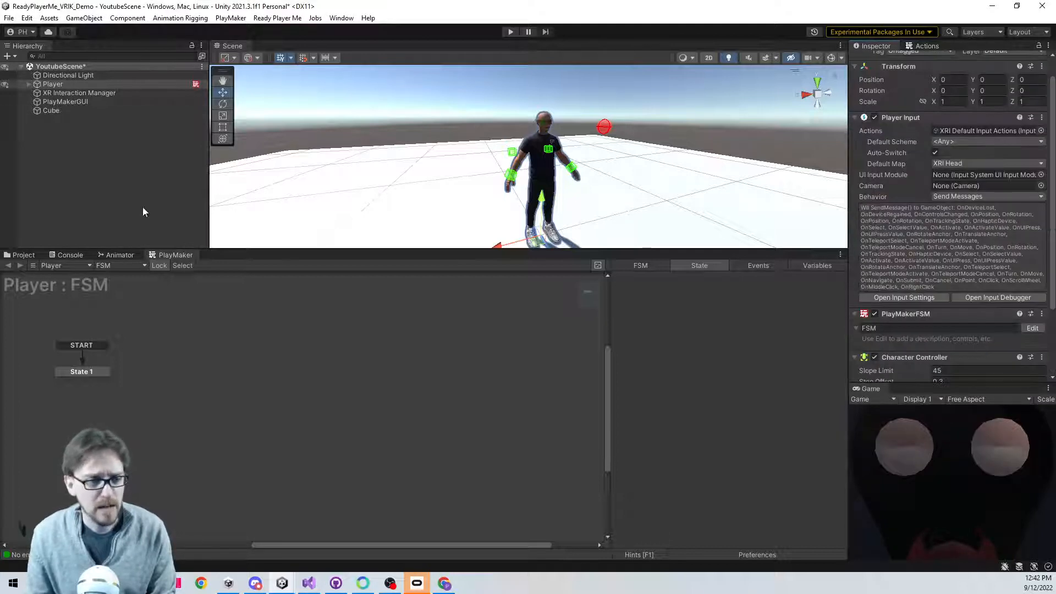
left_click(341, 18)
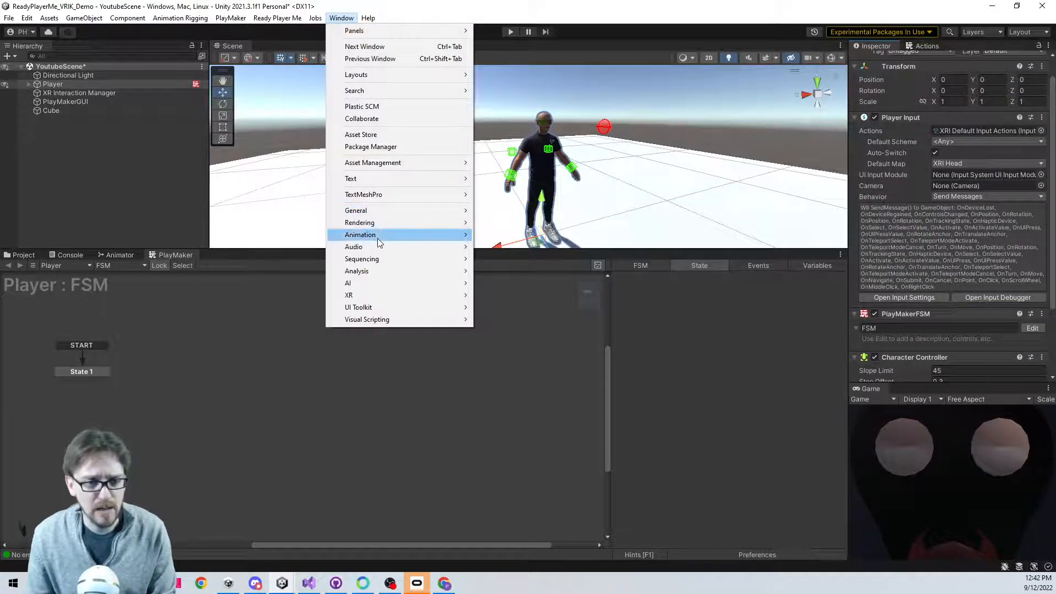
mouse_move(357, 270)
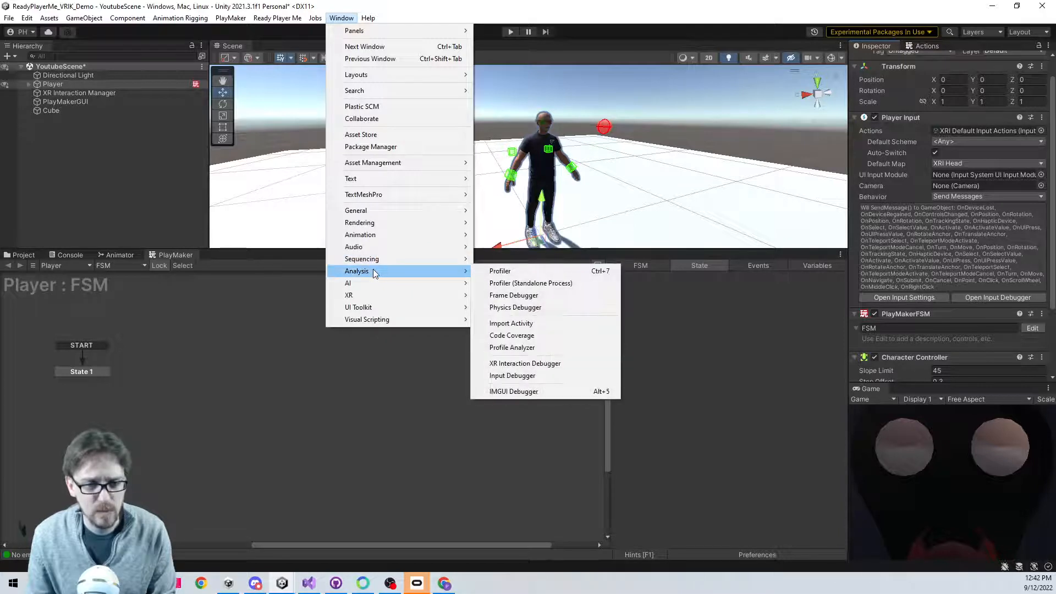
left_click(515, 307)
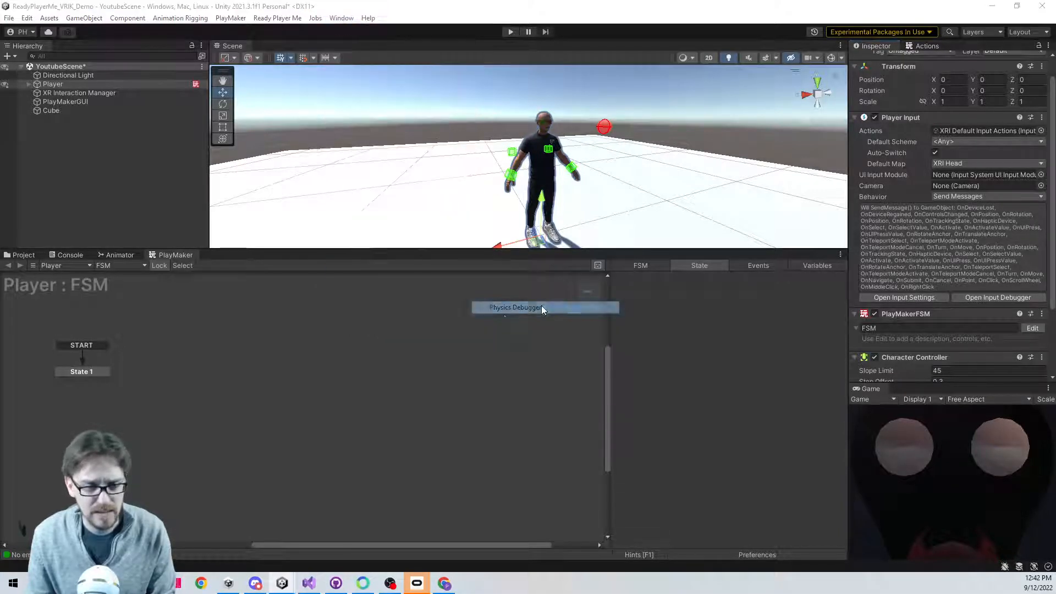
- Set the Player's Character Controller Center Y to 1 and Skin Width to 0.0001
left_click(516, 307)
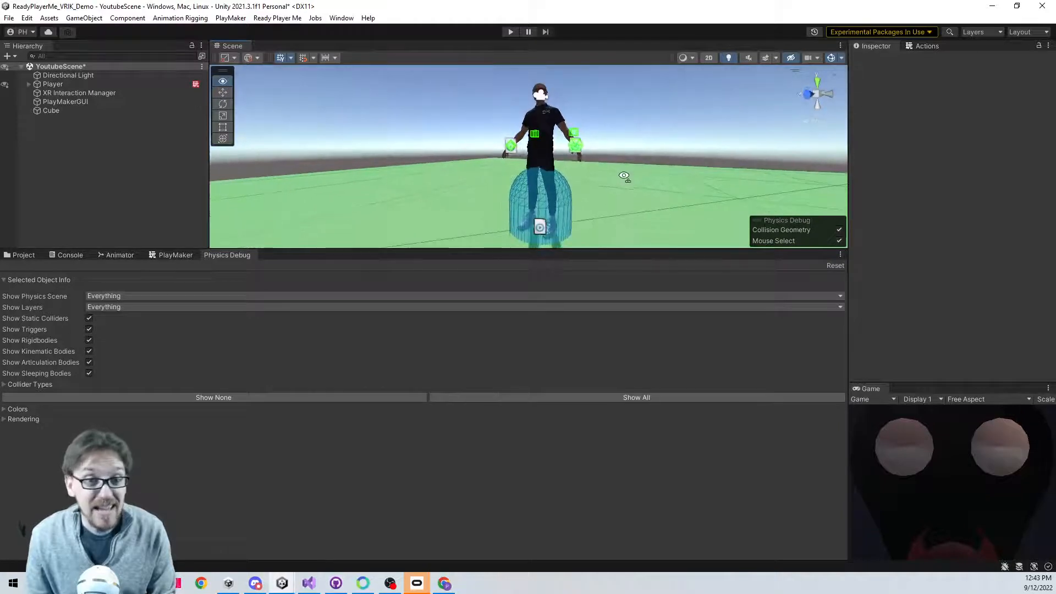
left_click(53, 84)
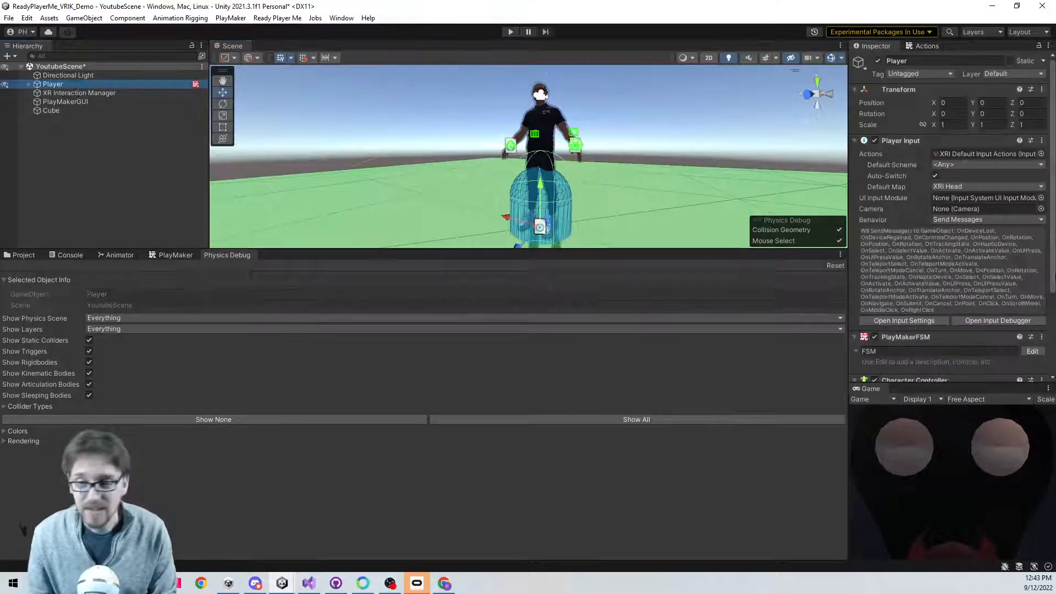
scroll("down", 3)
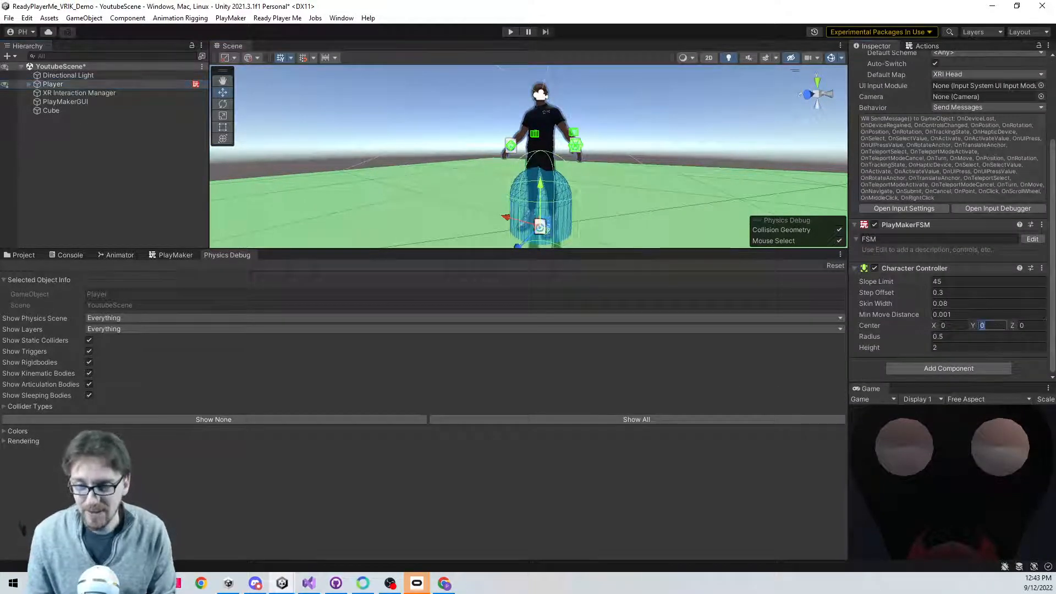
type("1")
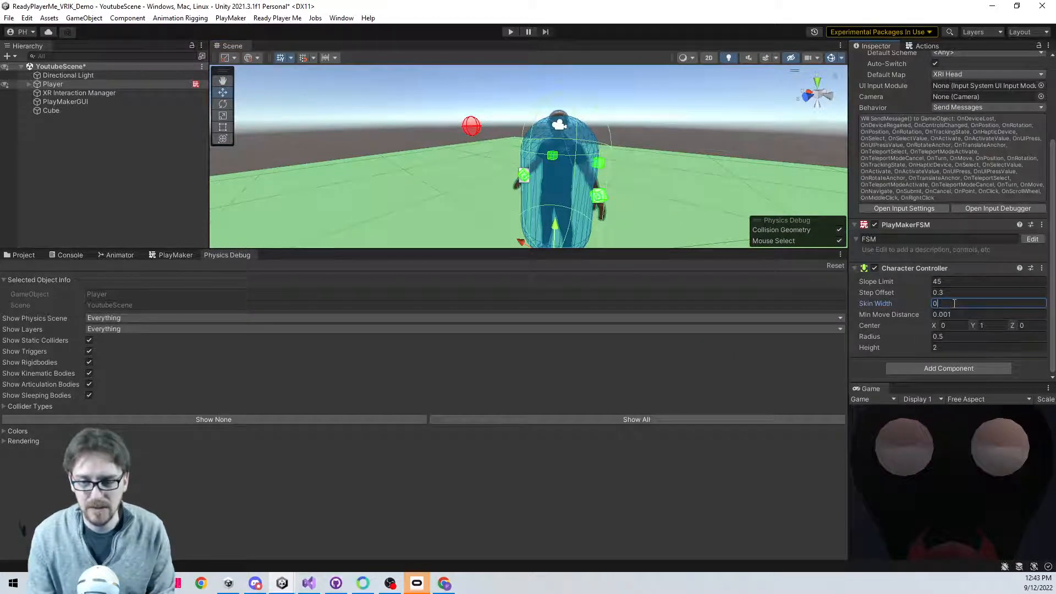
type("0.0001")
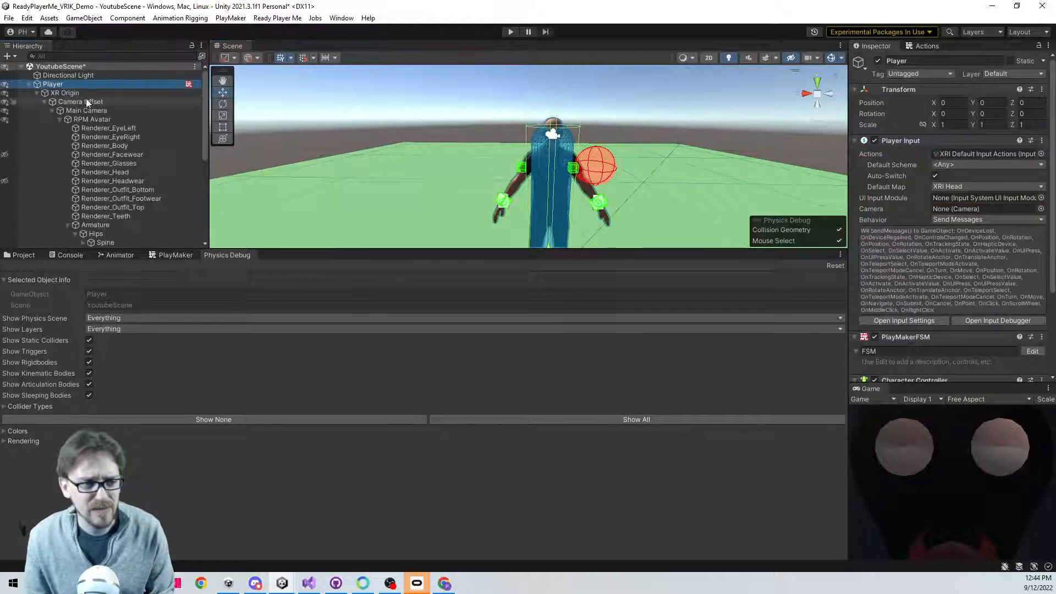
- Check the RPM Avatar under XR Origin, then slim the Player capsule to radius 0.23, height 2
left_click(64, 93)
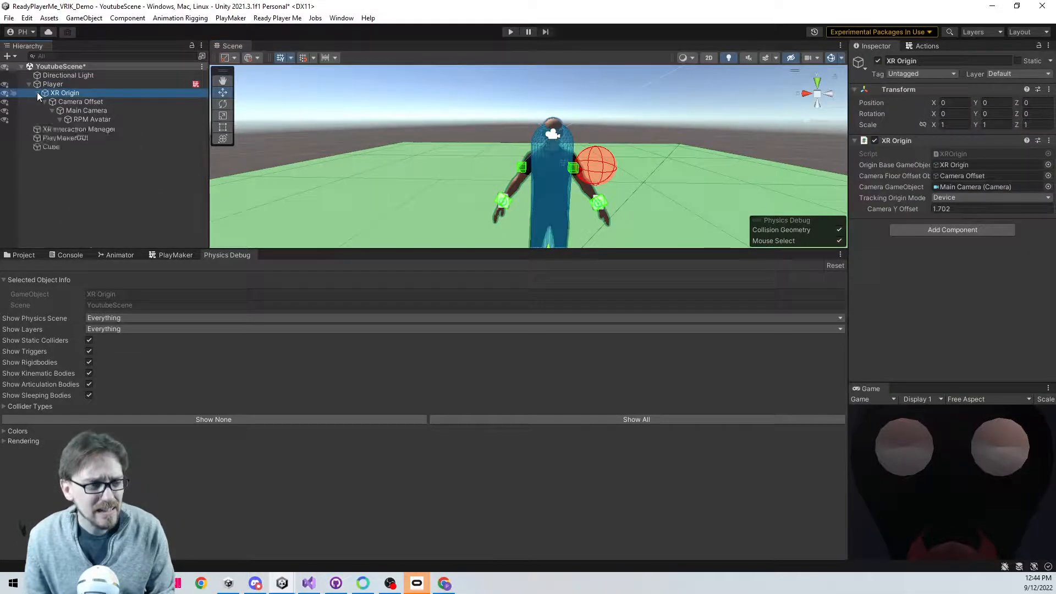
left_click(60, 119)
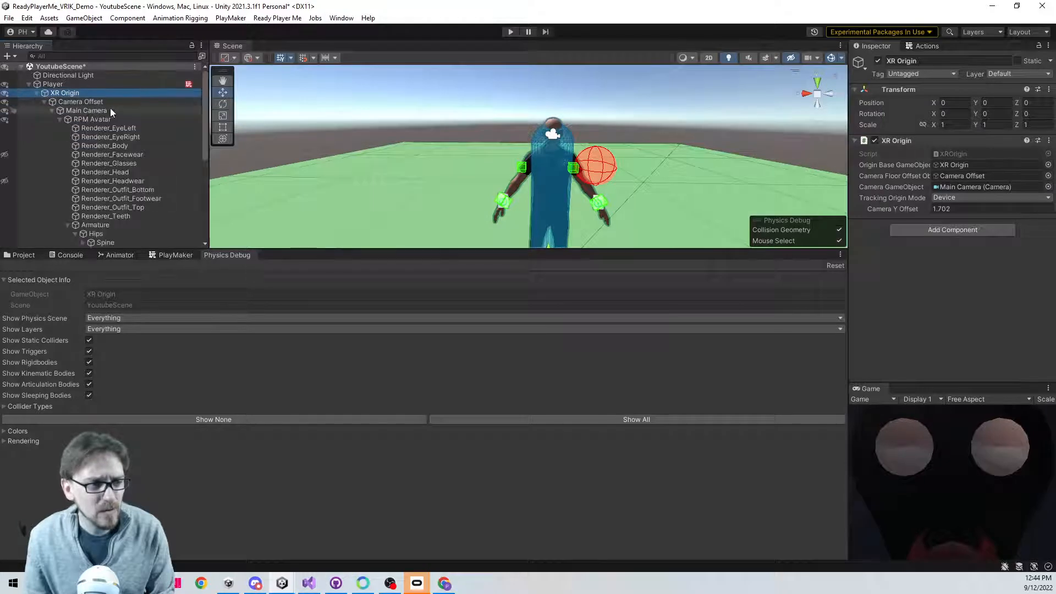
left_click(90, 119)
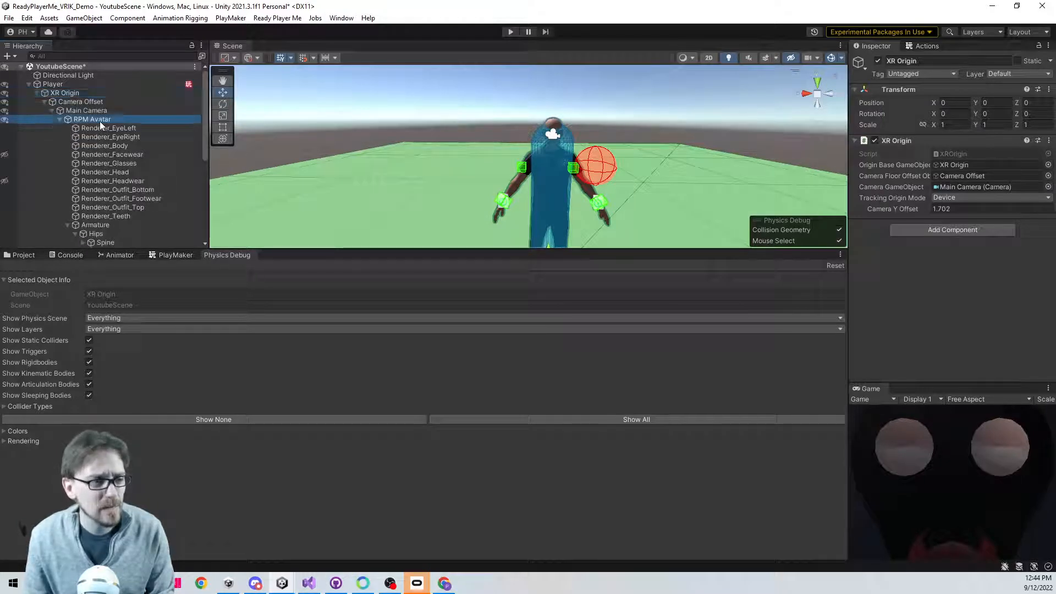
left_click(92, 132)
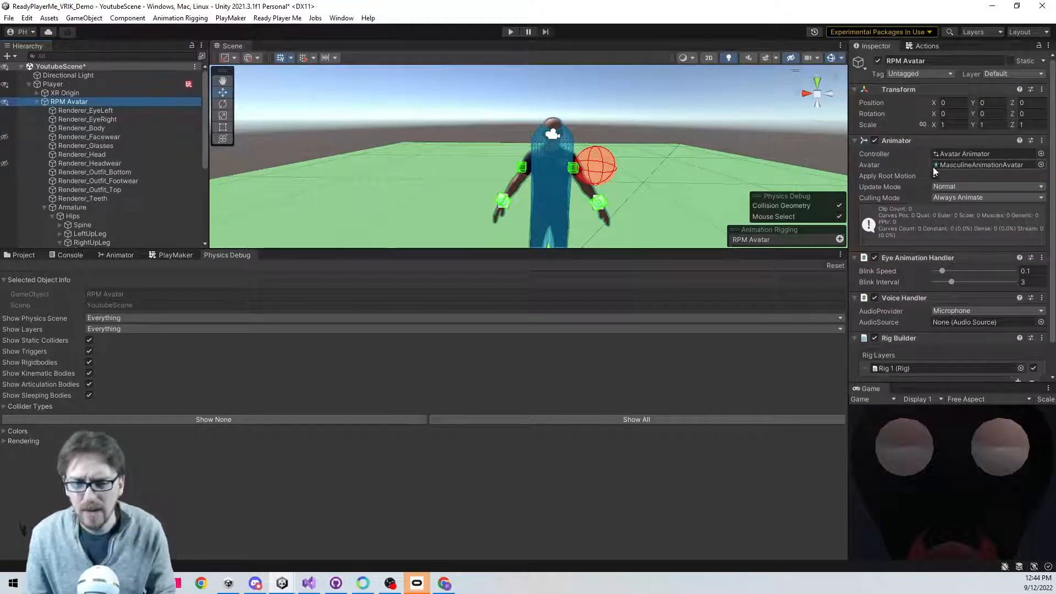
left_click(53, 84)
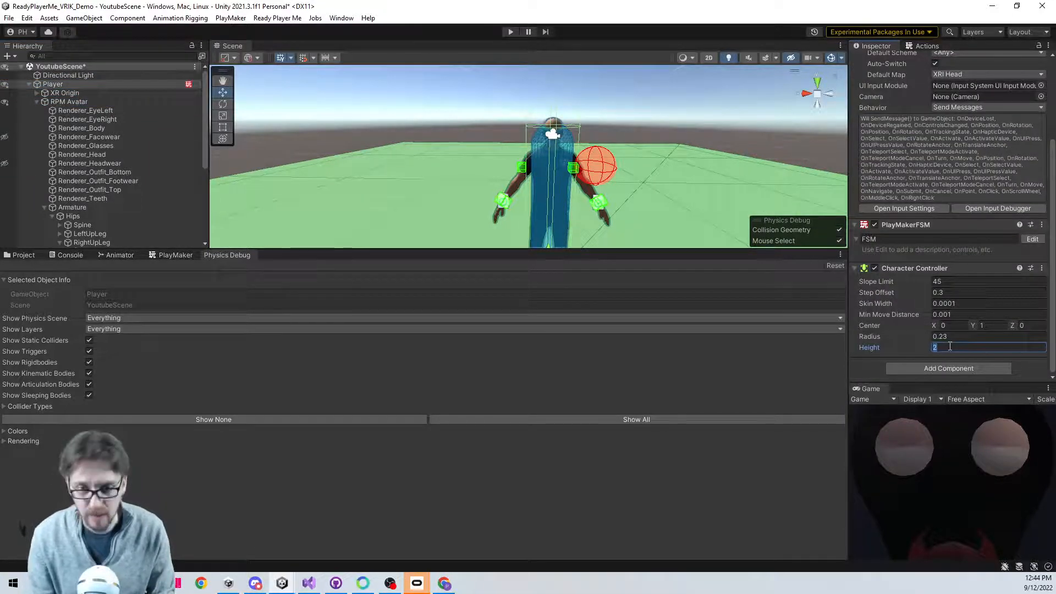
type(".1")
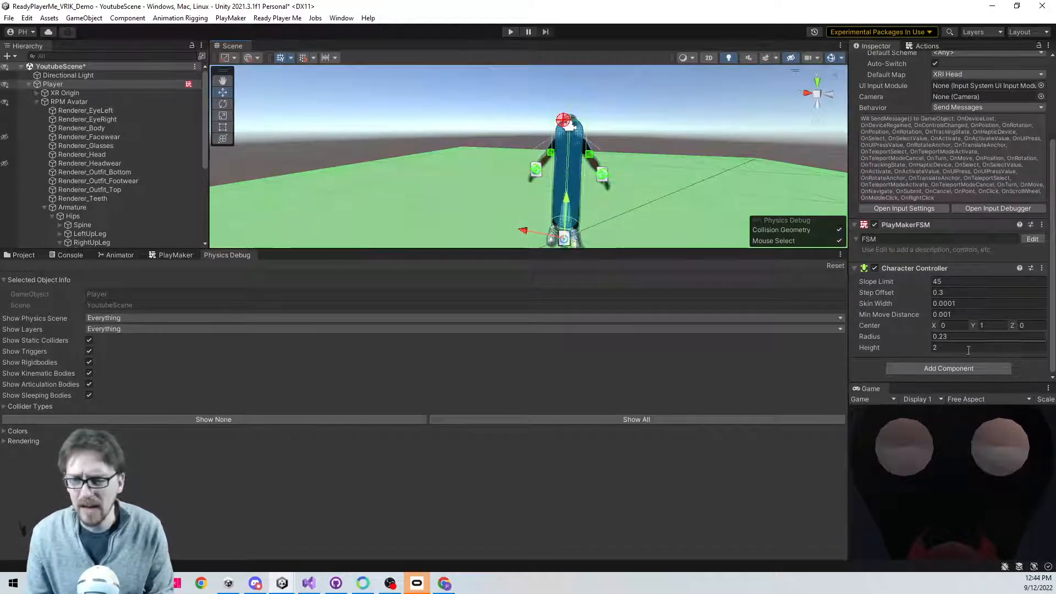
- Rename the Player's PlayMaker FSM to Movement, inspect empty State 1, and search actions
left_click(176, 254)
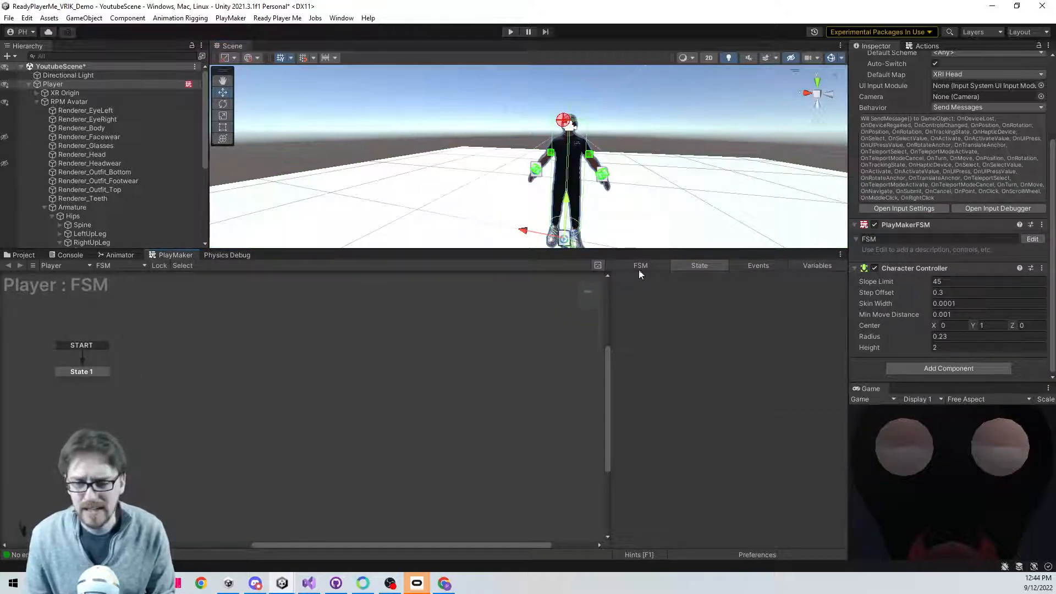
left_click(640, 265)
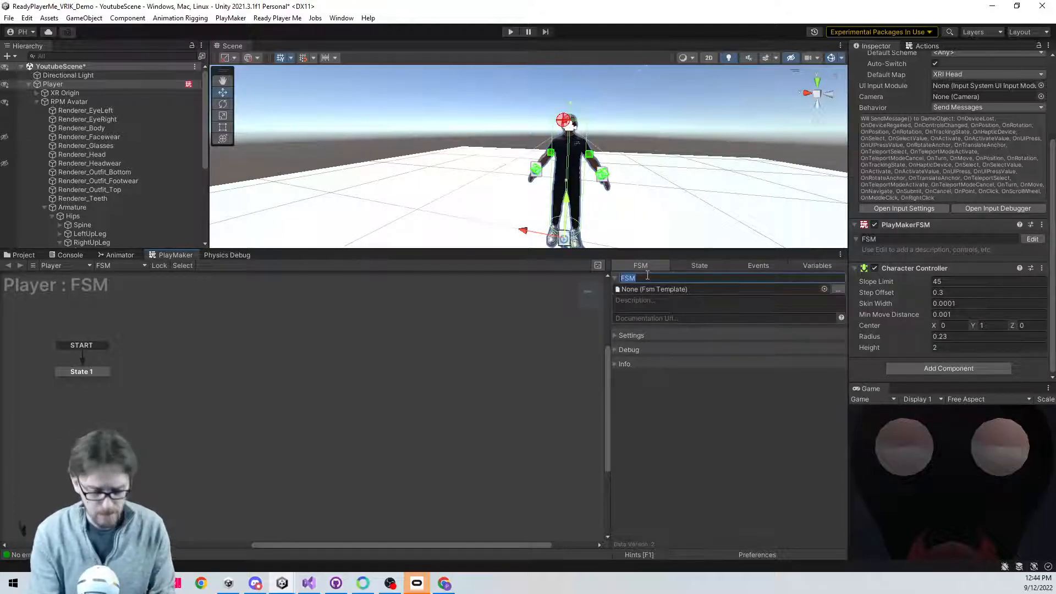
type("Movement")
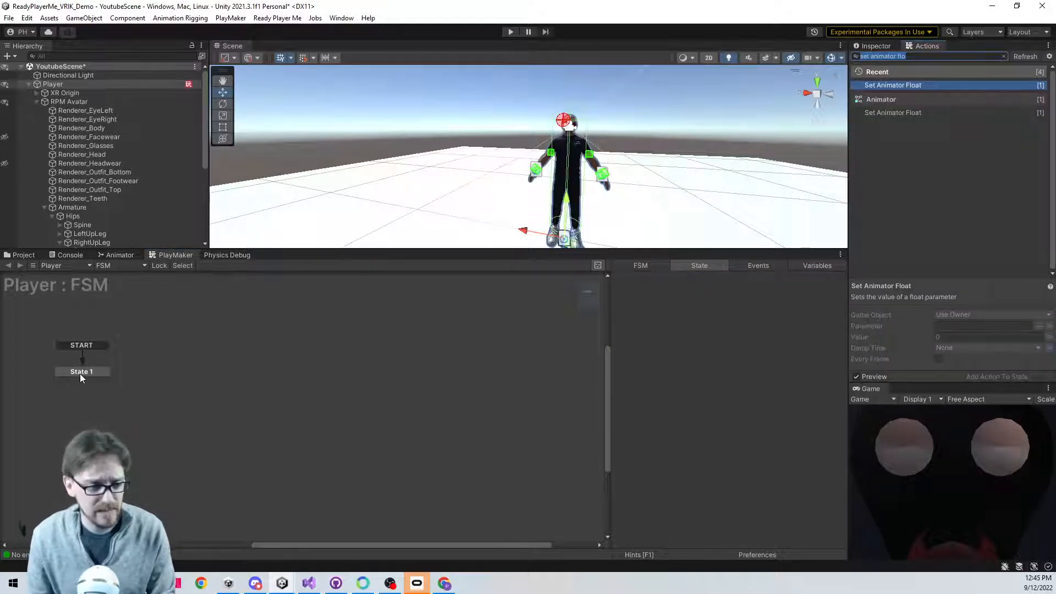
left_click(81, 371)
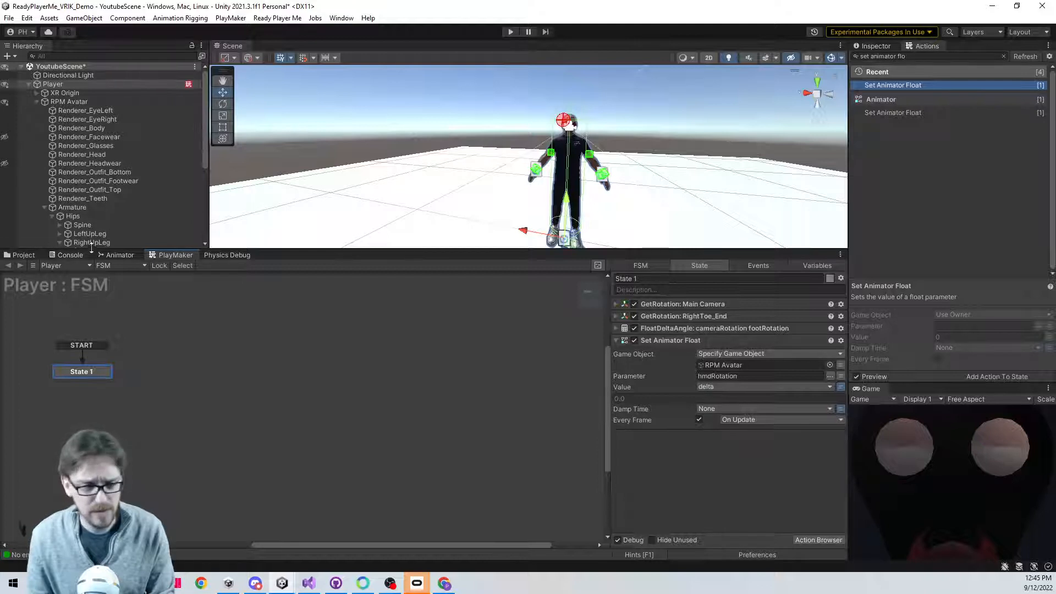
left_click(639, 265)
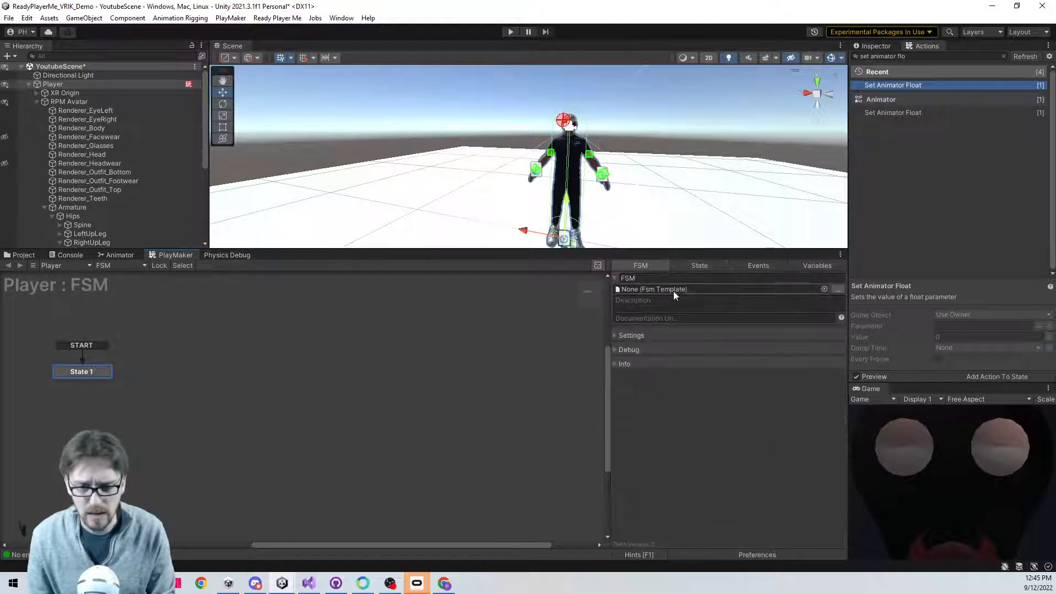
type("M")
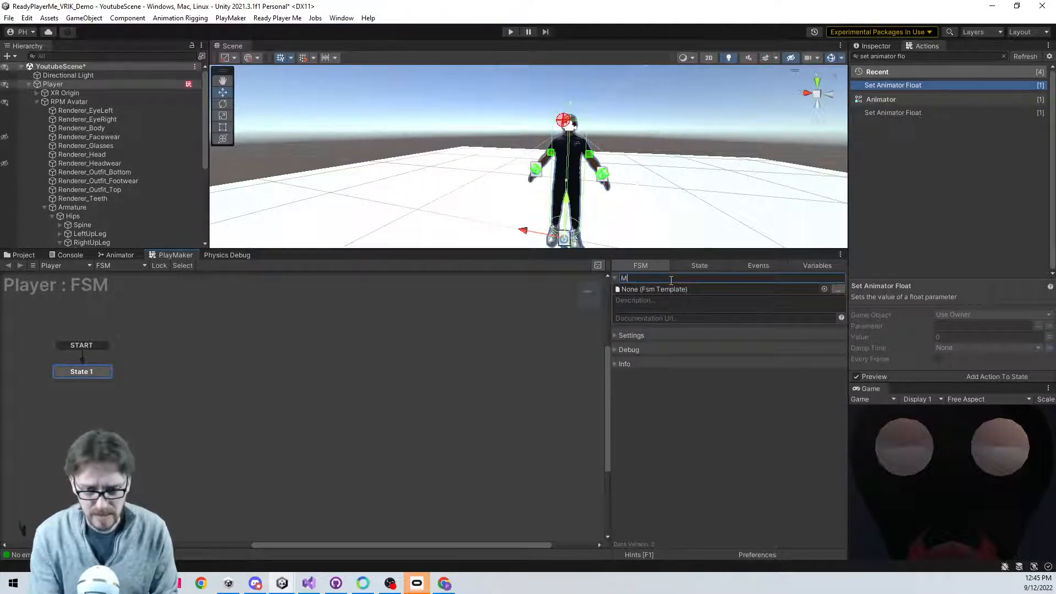
type("HMD to Toe Rotation")
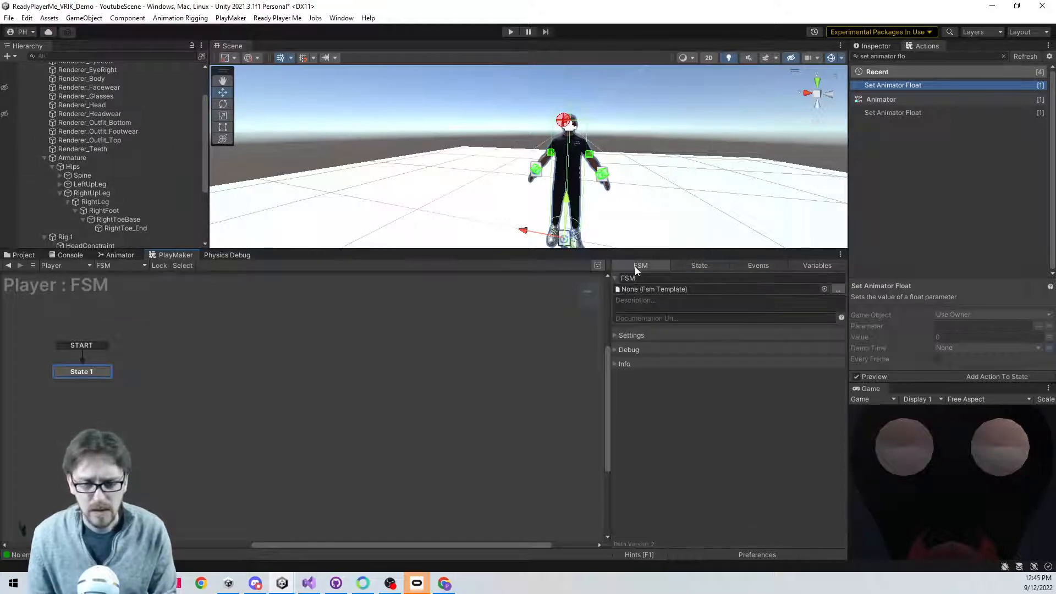
type("Movement")
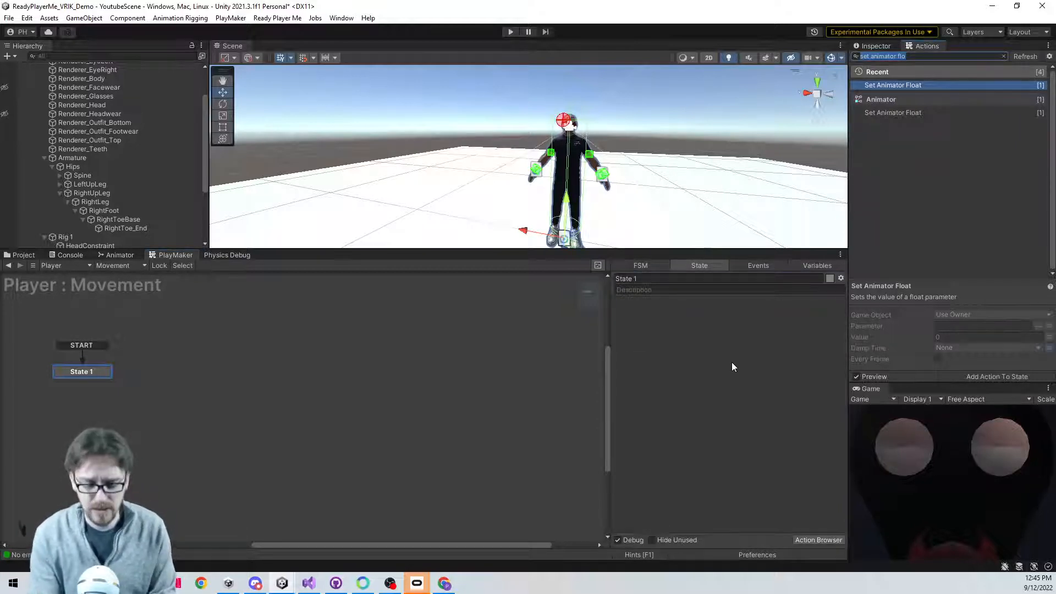
- Add Player Input Get Move Vector using the XRI LeftHand Locomotion/Move action
type("player input")
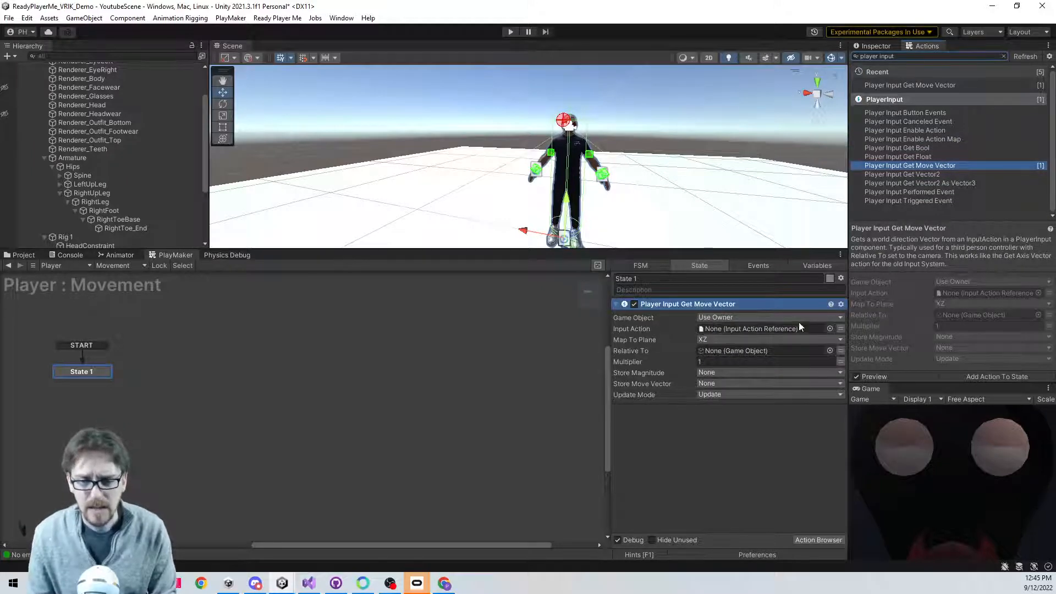
left_click(768, 329)
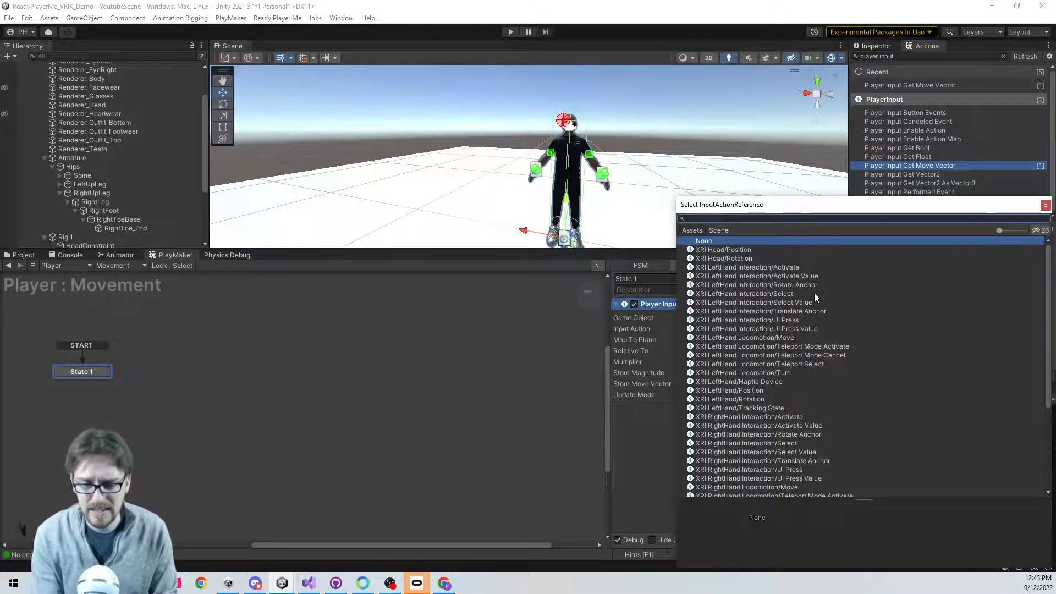
type("xri")
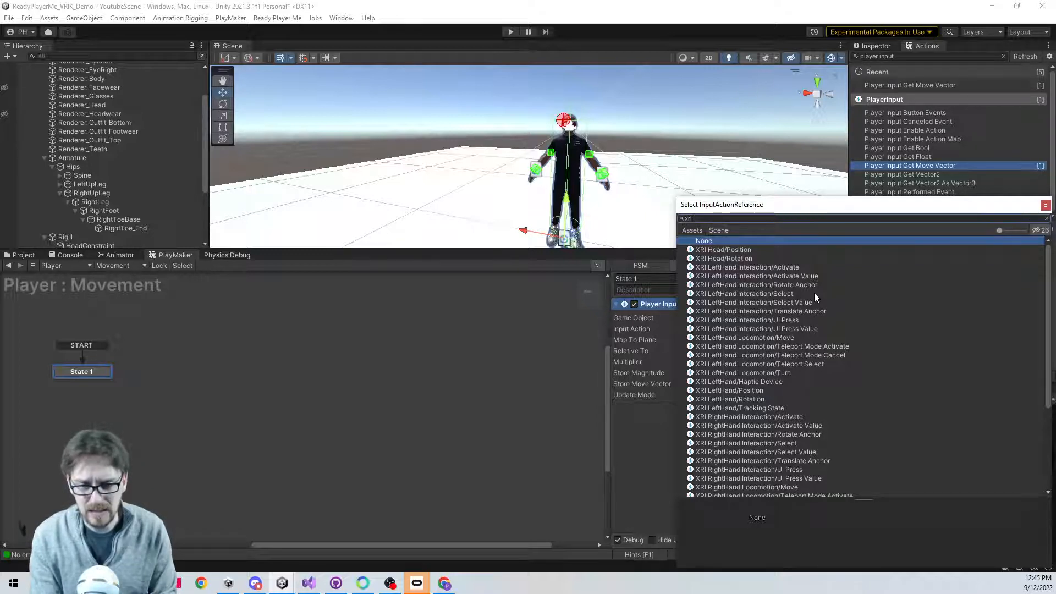
type("move")
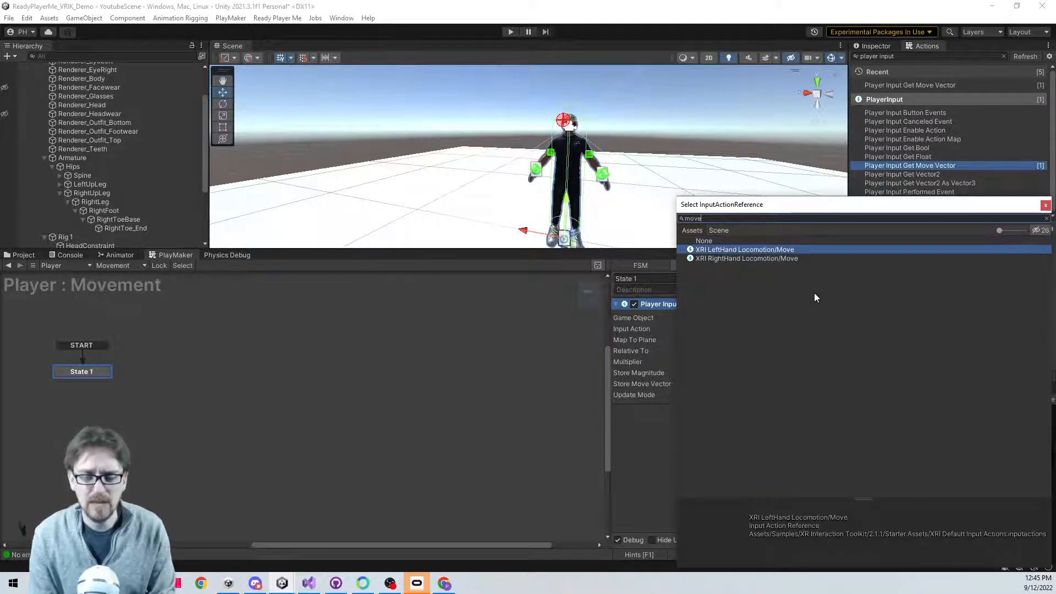
left_click(745, 249)
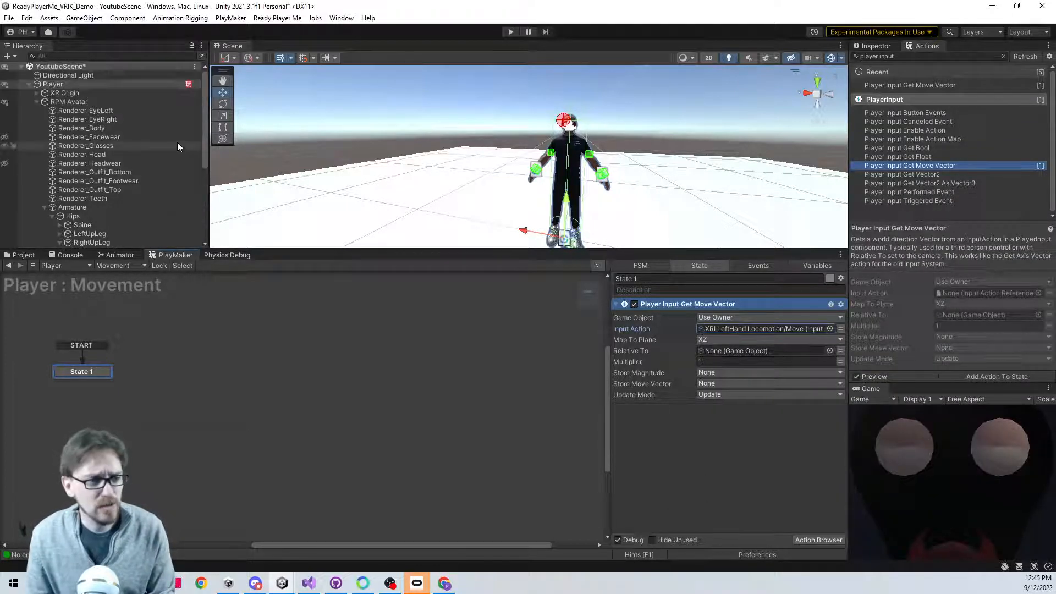
- Make it relative to the main camera, multiplier 1, storing magnitude and moveVector variables
left_click(65, 92)
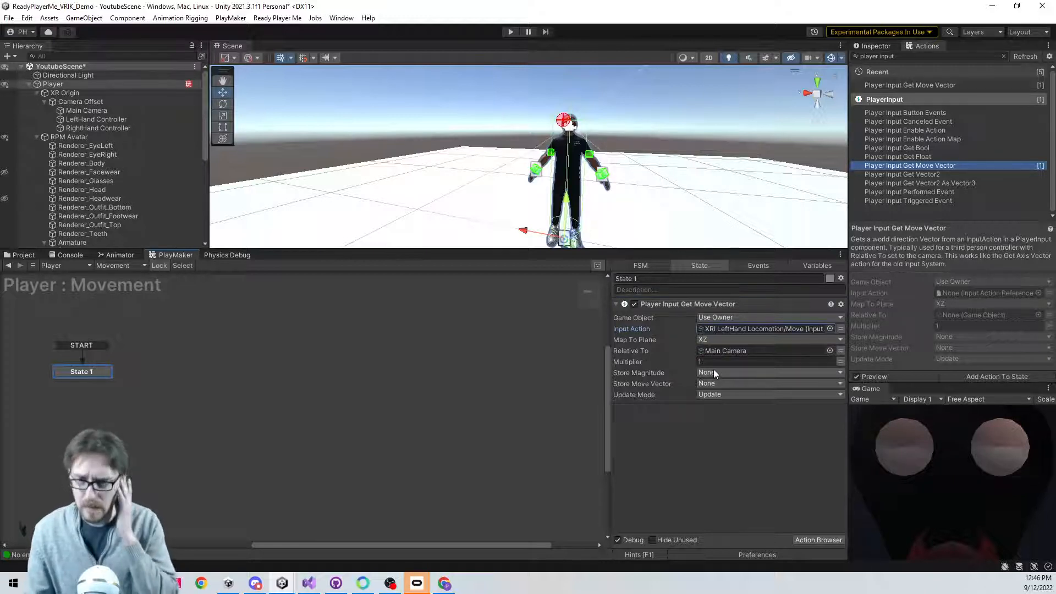
left_click(768, 362)
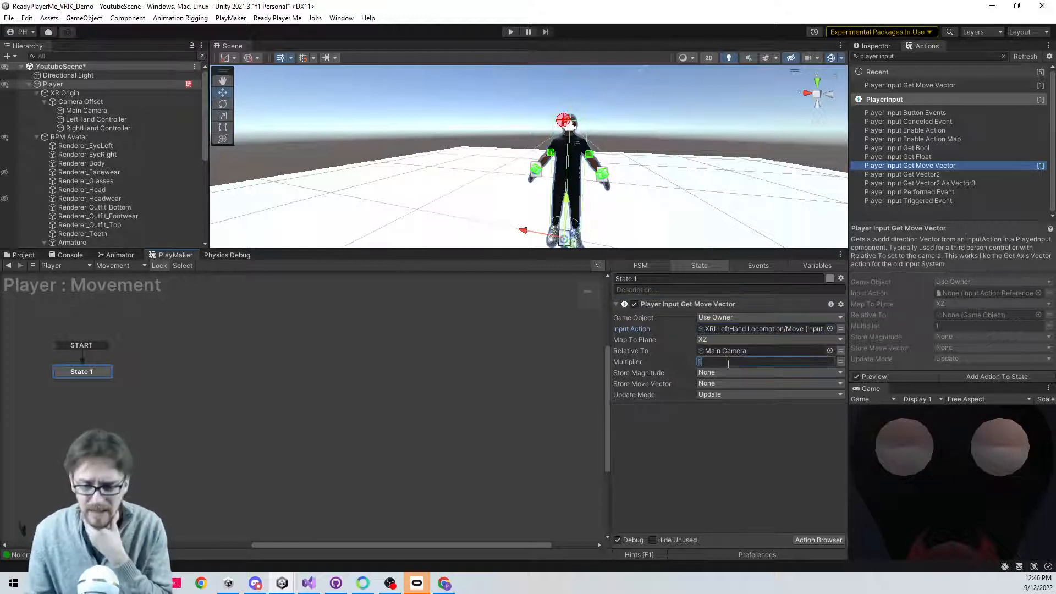
type("2")
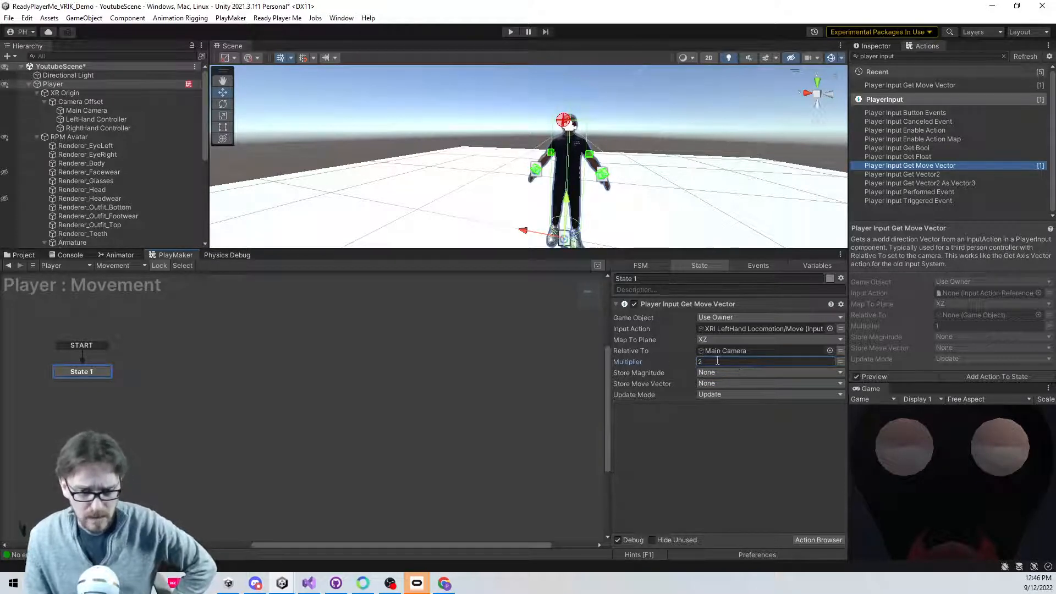
type("1")
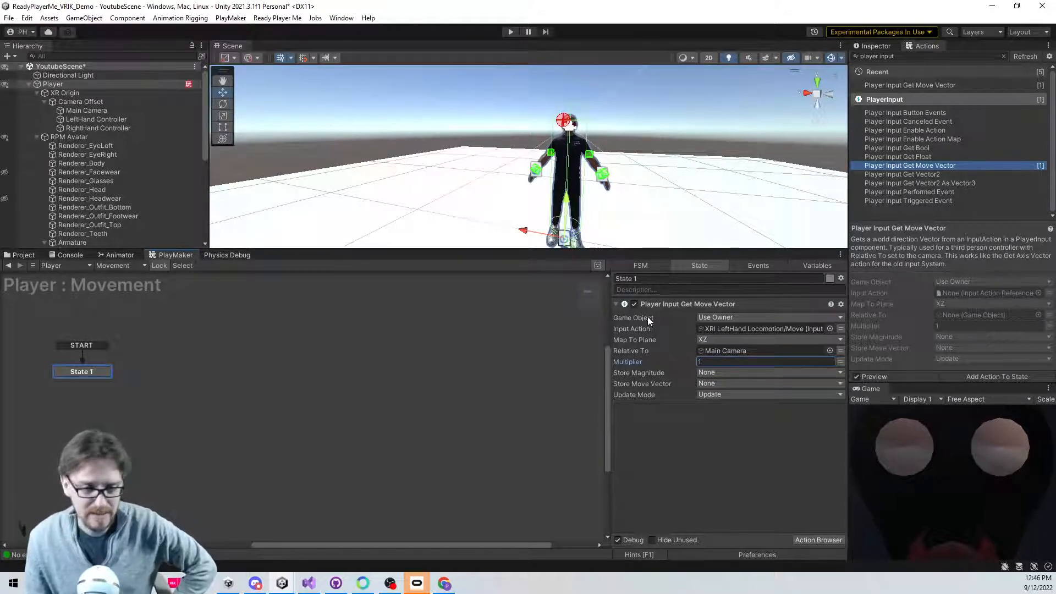
left_click(768, 371)
type("mag")
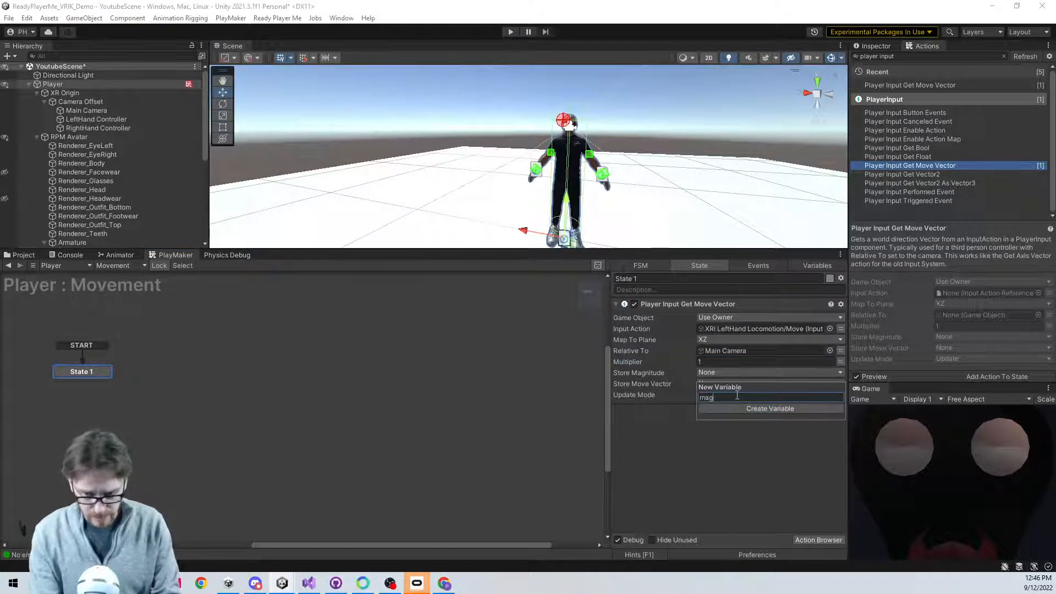
left_click(770, 408)
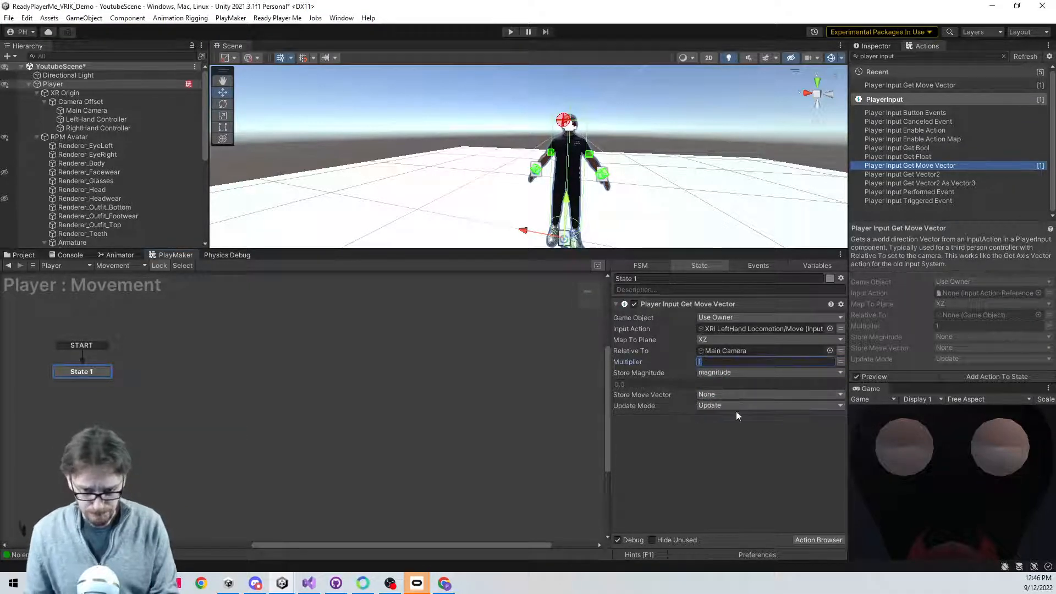
left_click(768, 394)
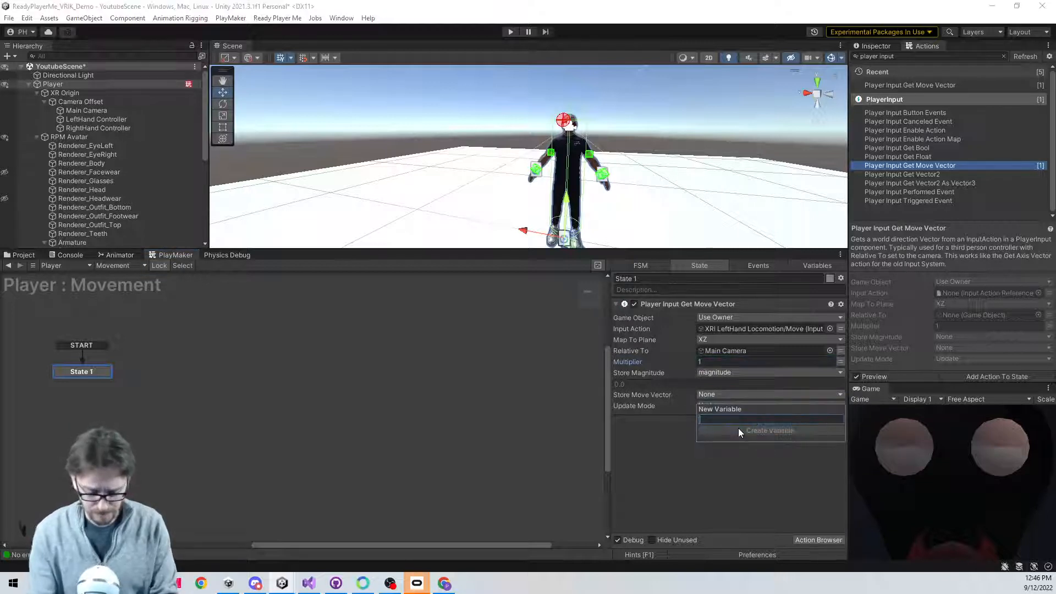
left_click(770, 430)
type("set anim")
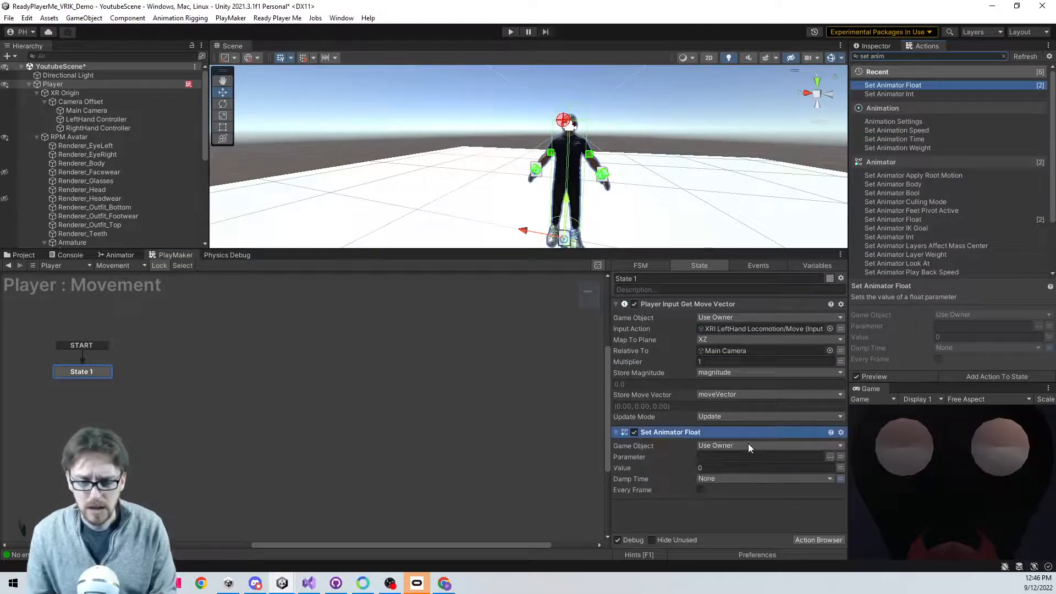
- Point Set Animator Float at the RPM Avatar and set its float parameter to magnitude
left_click(769, 445)
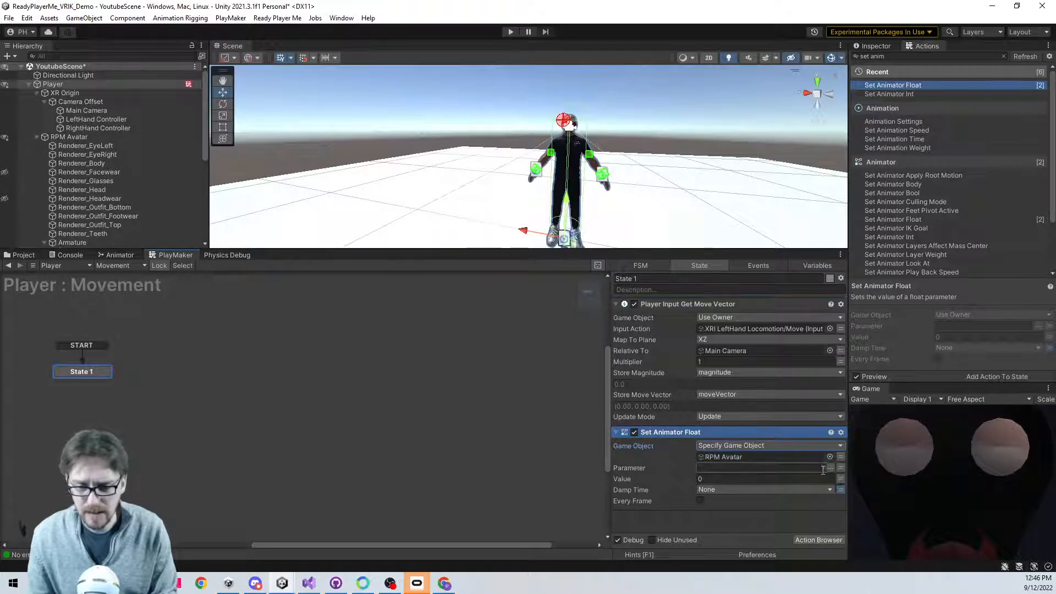
type("magnitude")
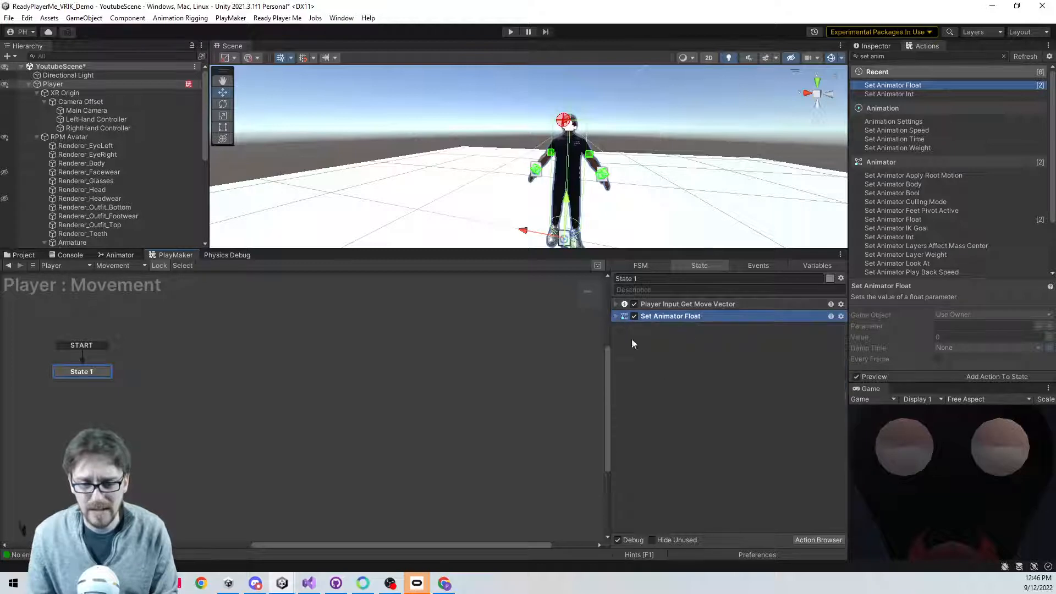
- Add Controller Simple Move with Move Vector moveVector, Speed 1, Space World
type("controller move")
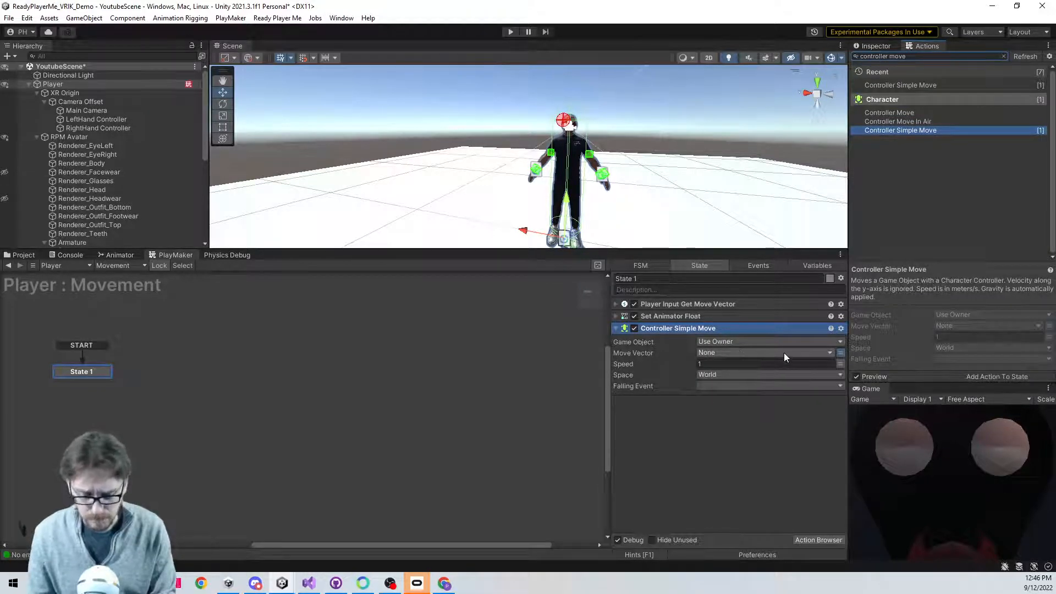
left_click(768, 352)
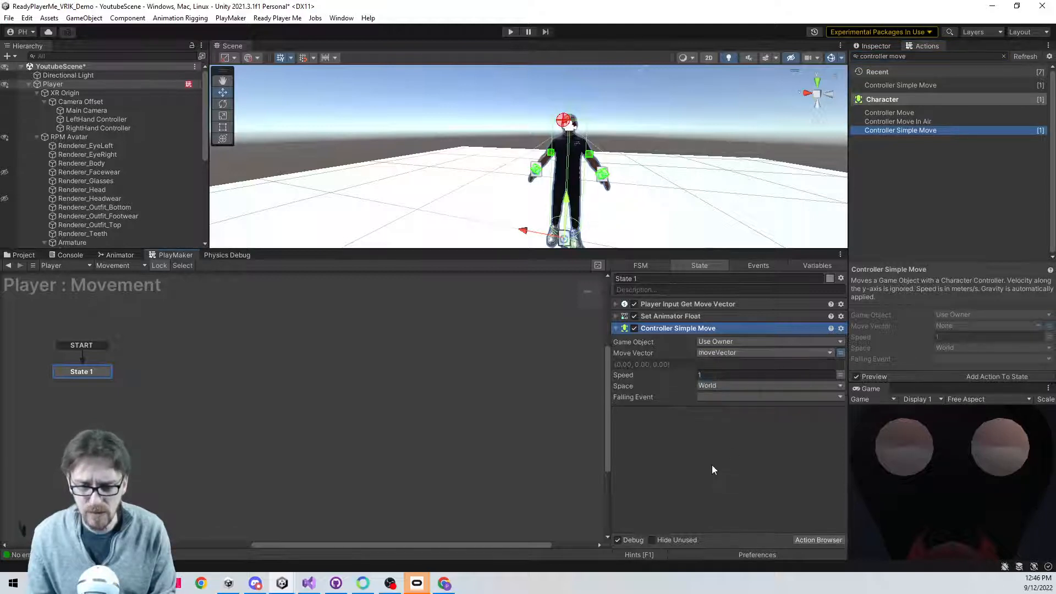
mouse_move(603, 285)
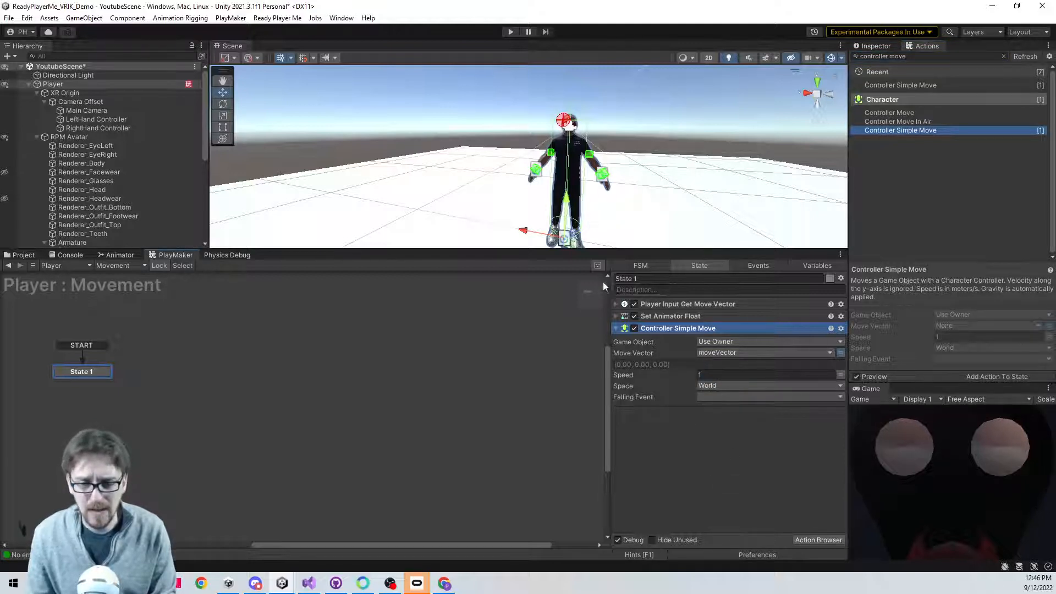
left_click(767, 374)
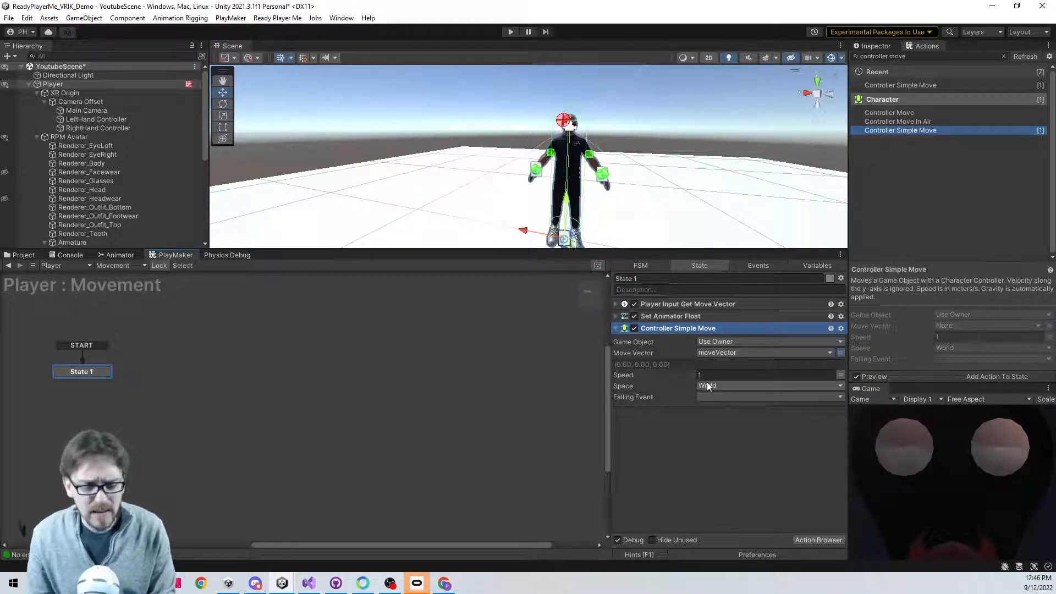
mouse_move(680, 397)
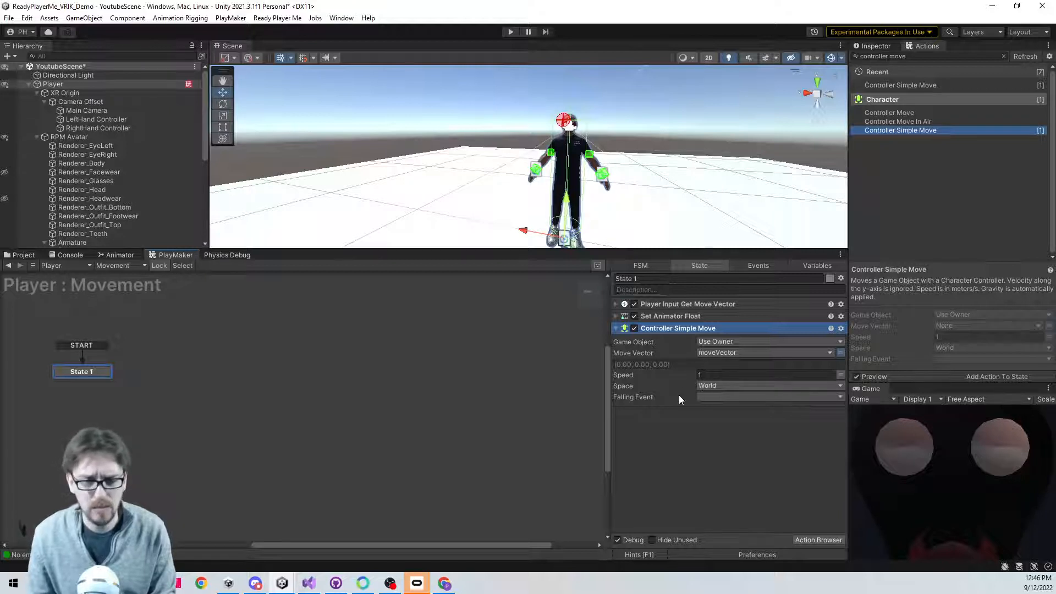
mouse_move(227, 320)
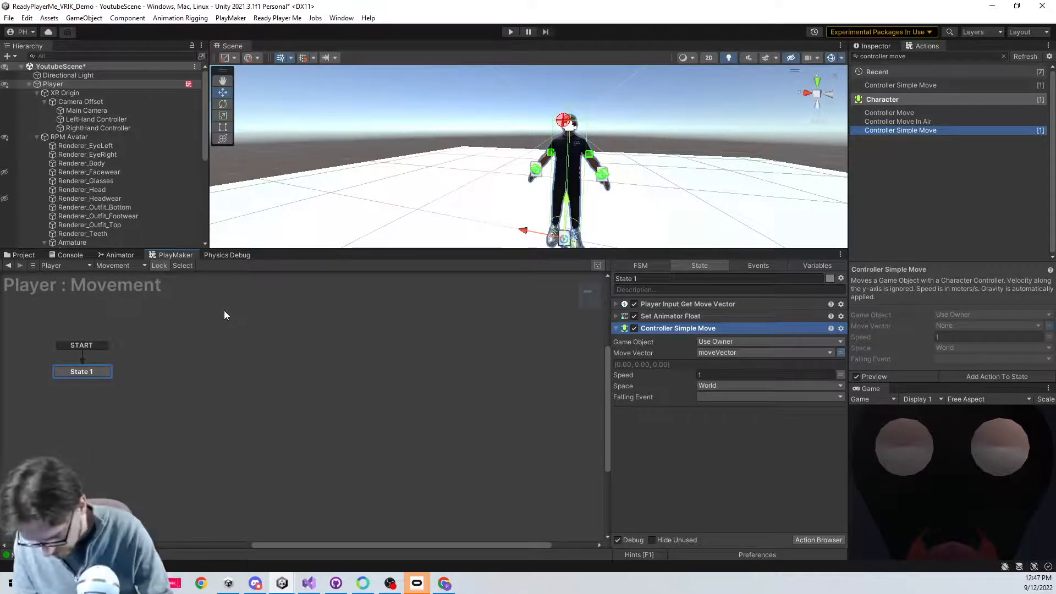
- Switch the Blend Tree's Parameter from hmdRotation to magnitude
left_click(510, 32)
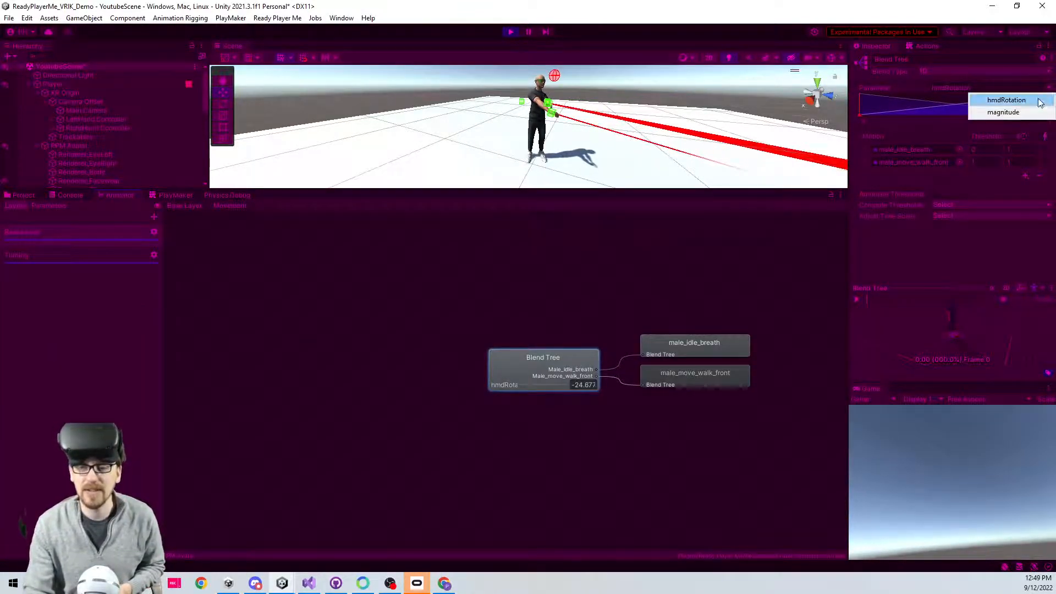
left_click(1004, 111)
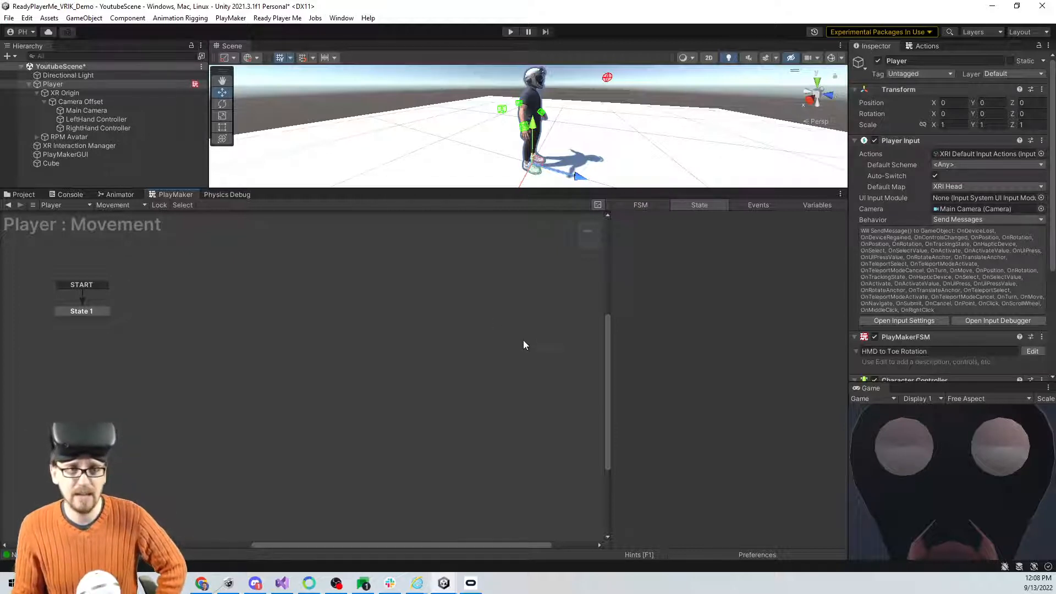
- In XRI LeftHand Locomotion, expand Move and select its Primary2DAxis [LeftHand XR Controller] binding
left_click_drag(446, 191, 447, 297)
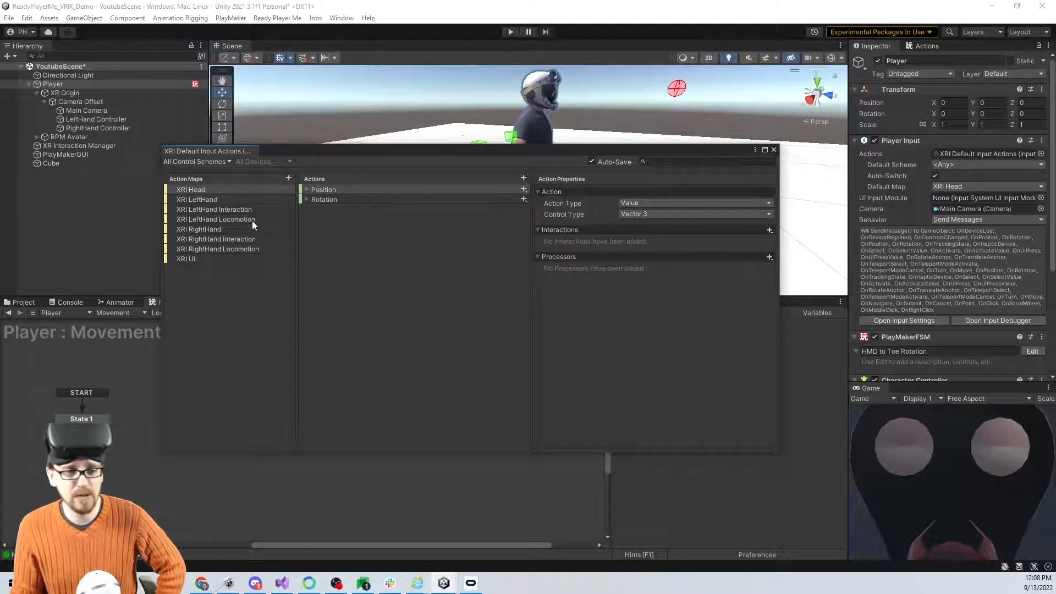
left_click(216, 219)
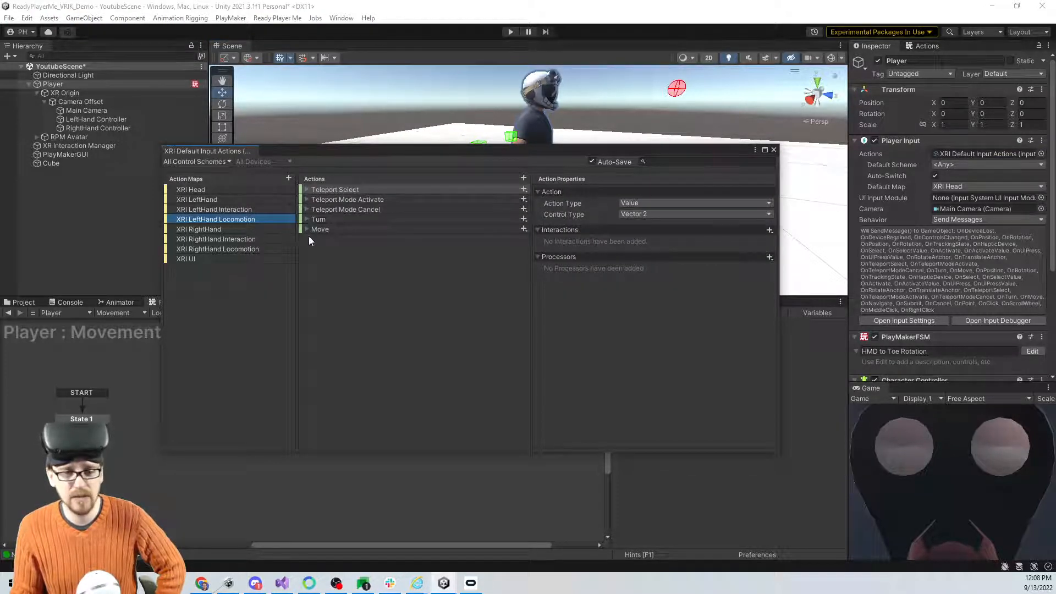
left_click(308, 228)
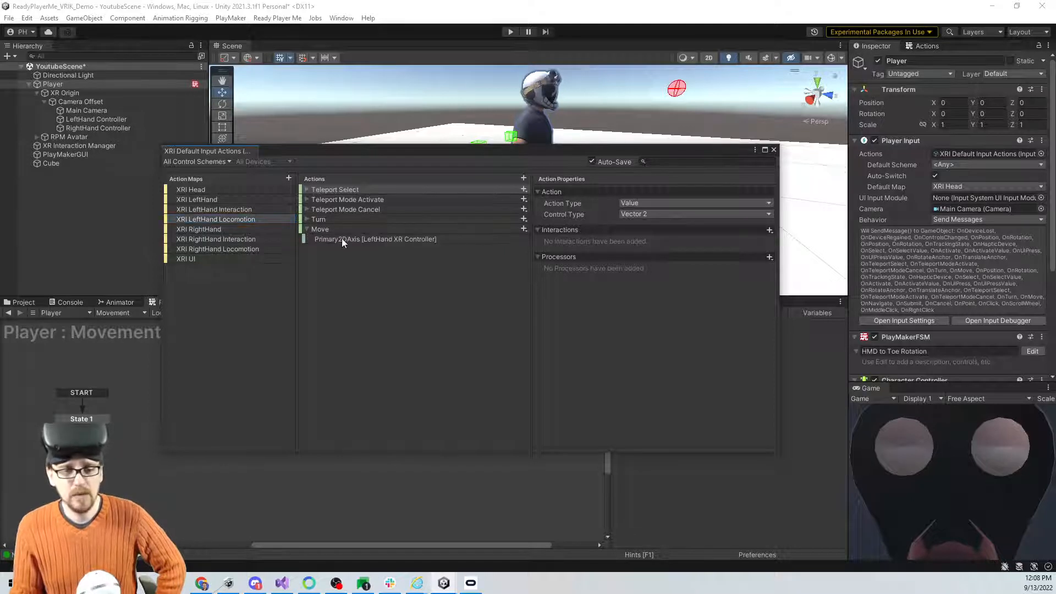
left_click(375, 239)
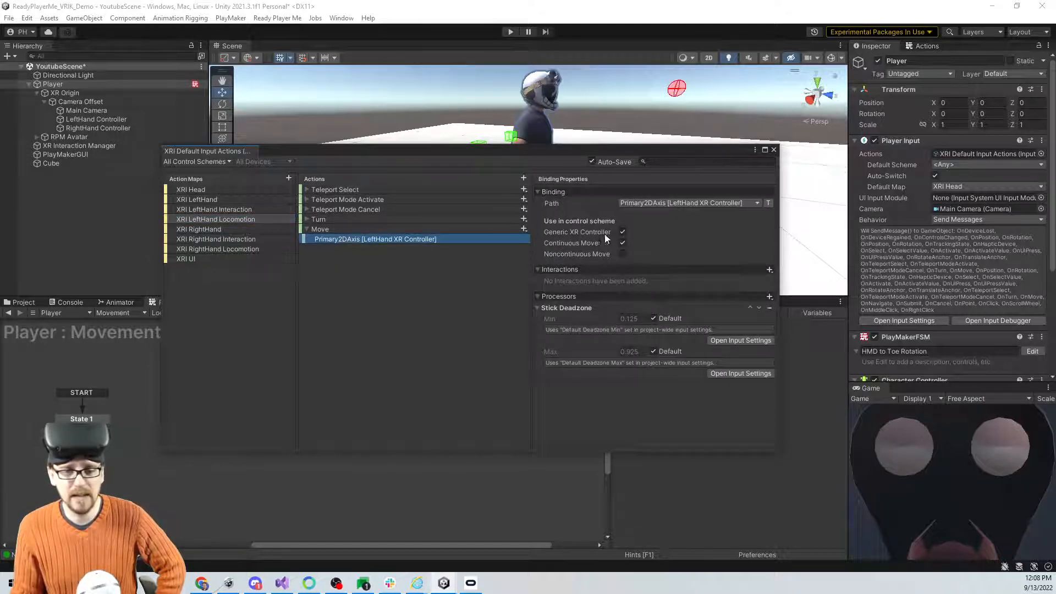
left_click(621, 231)
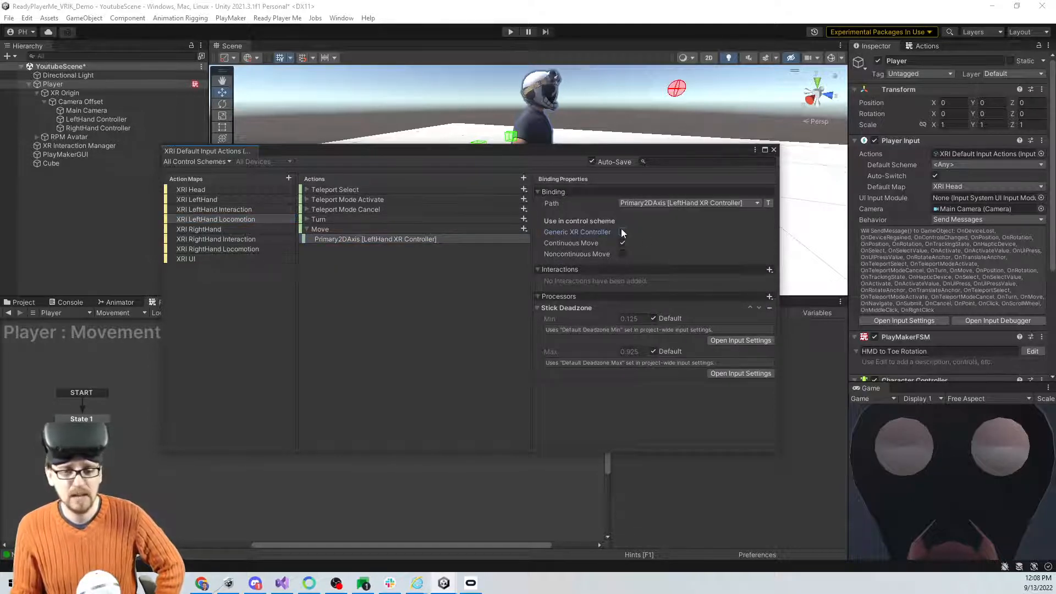
left_click(622, 232)
type("xr contr")
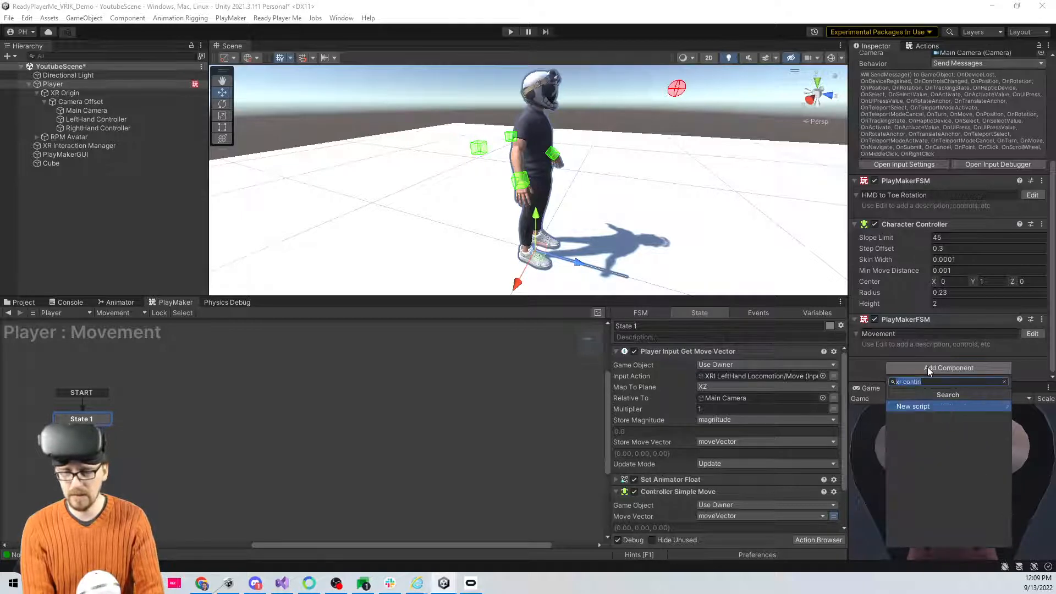
- Set Get Move Vector to XRI LeftHand Locomotion/Move relative to Main Camera, storing magnitude and moveVector
type("move")
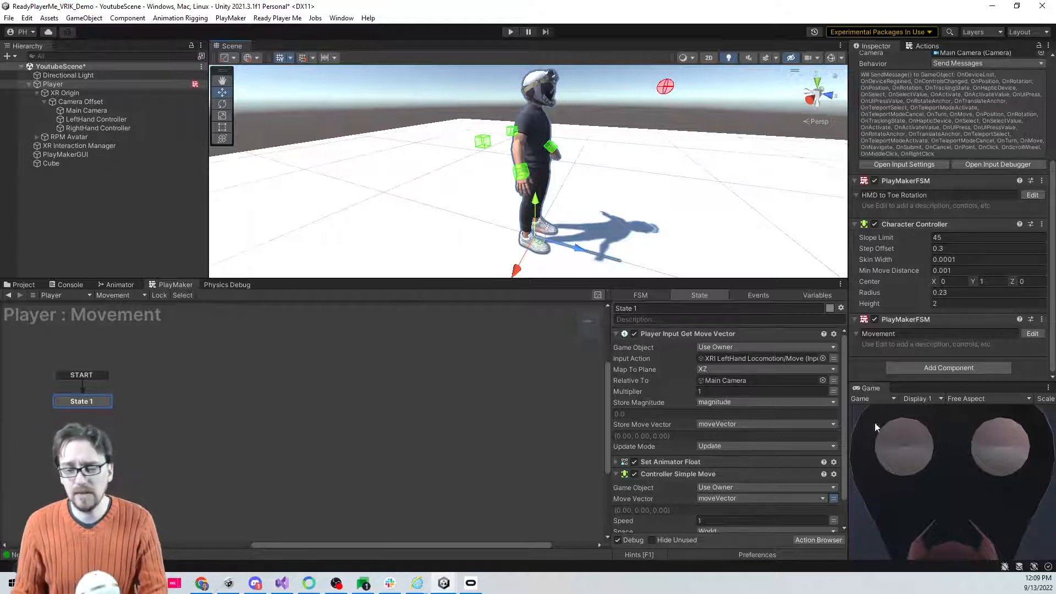
mouse_move(891, 439)
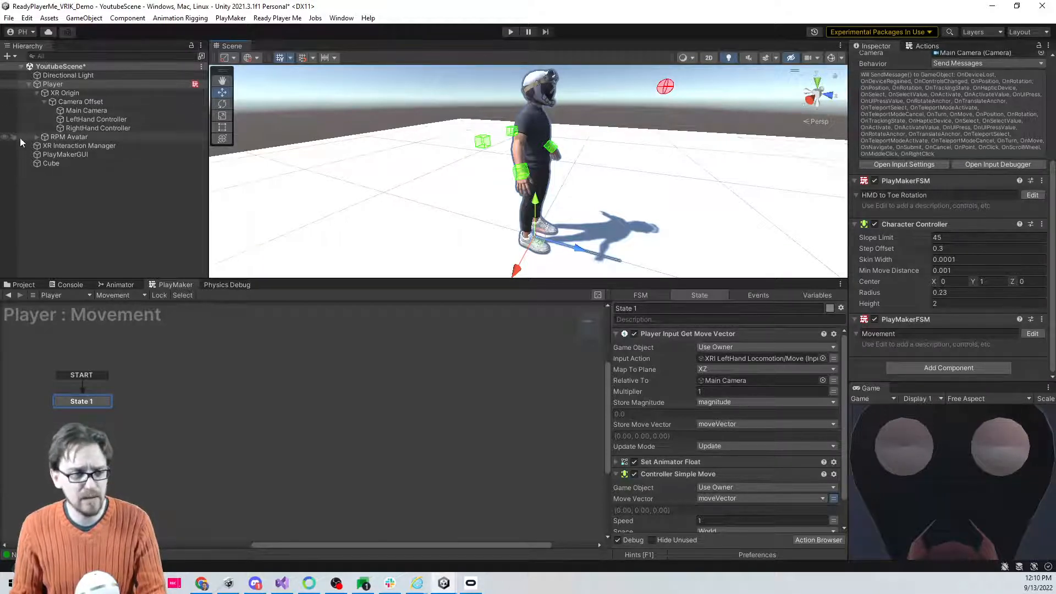
left_click(36, 137)
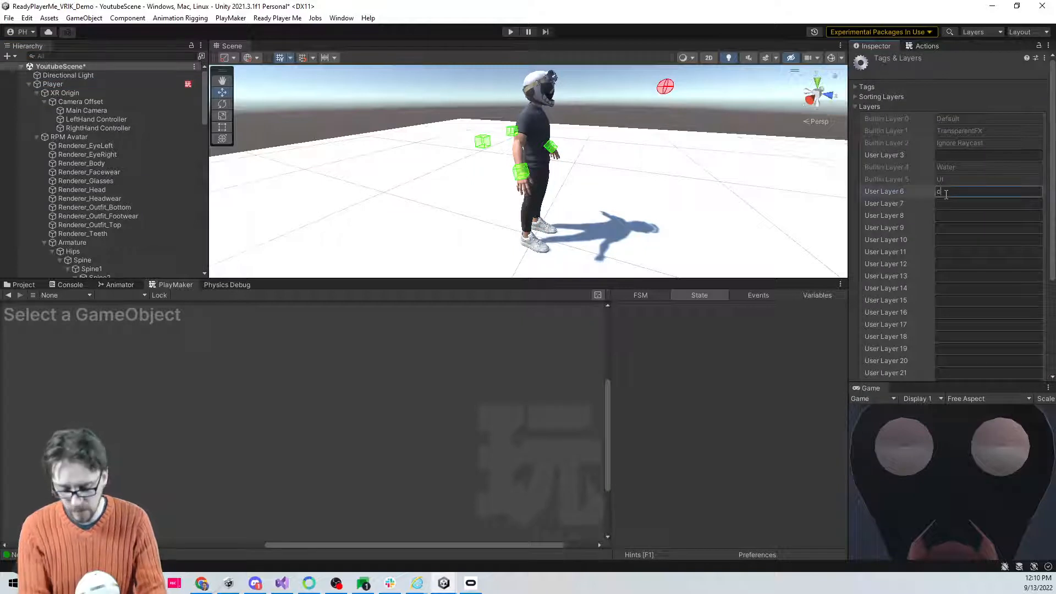
- Name User Layer 6 'cull' and move the avatar's eye, face, glasses, head, headwear and teeth renderers onto it
type("ull")
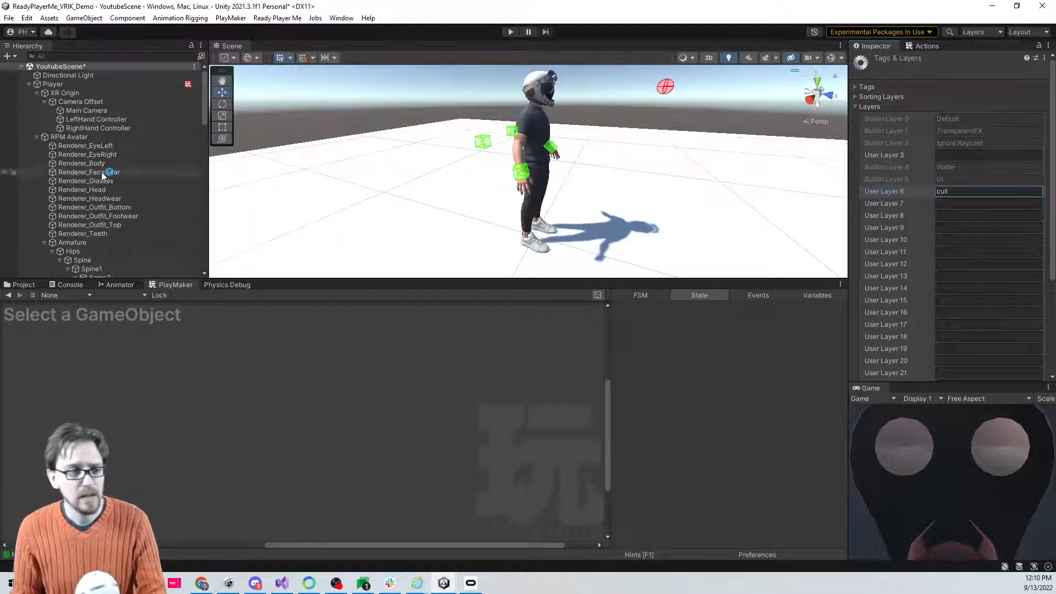
left_click(85, 146)
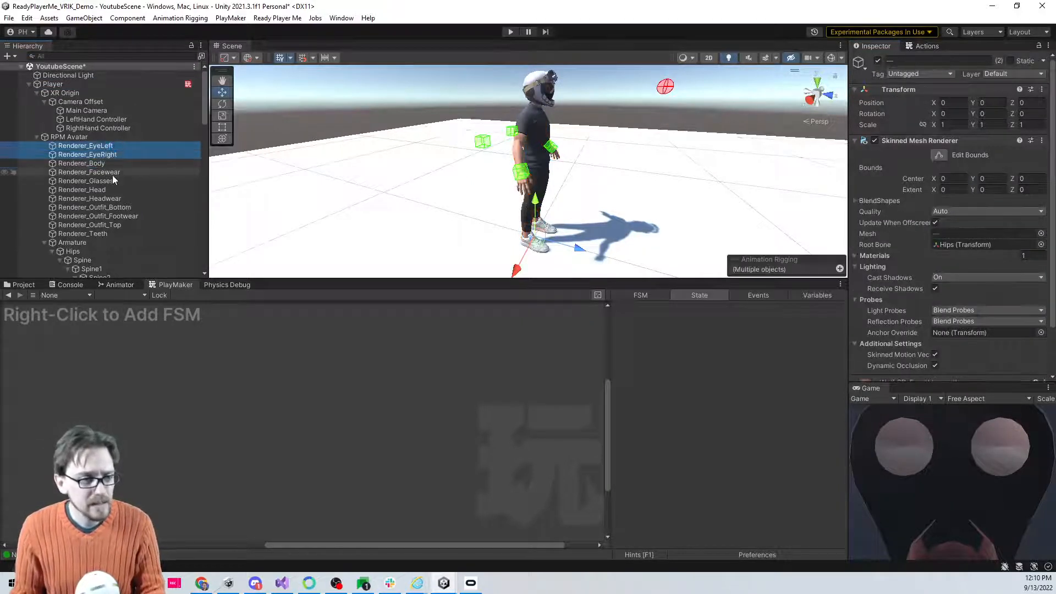
left_click(86, 180)
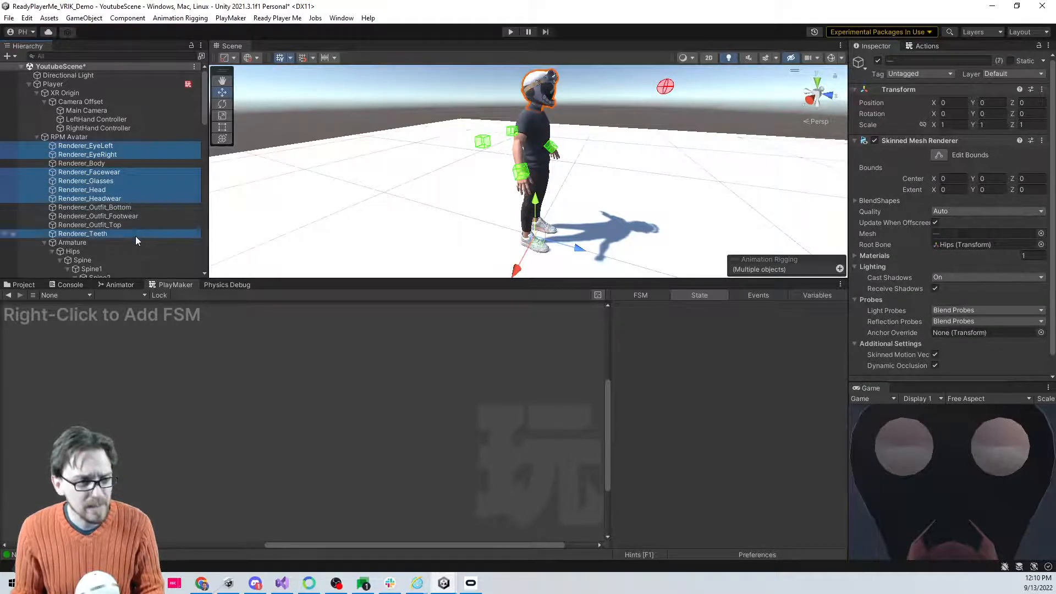
left_click(1012, 73)
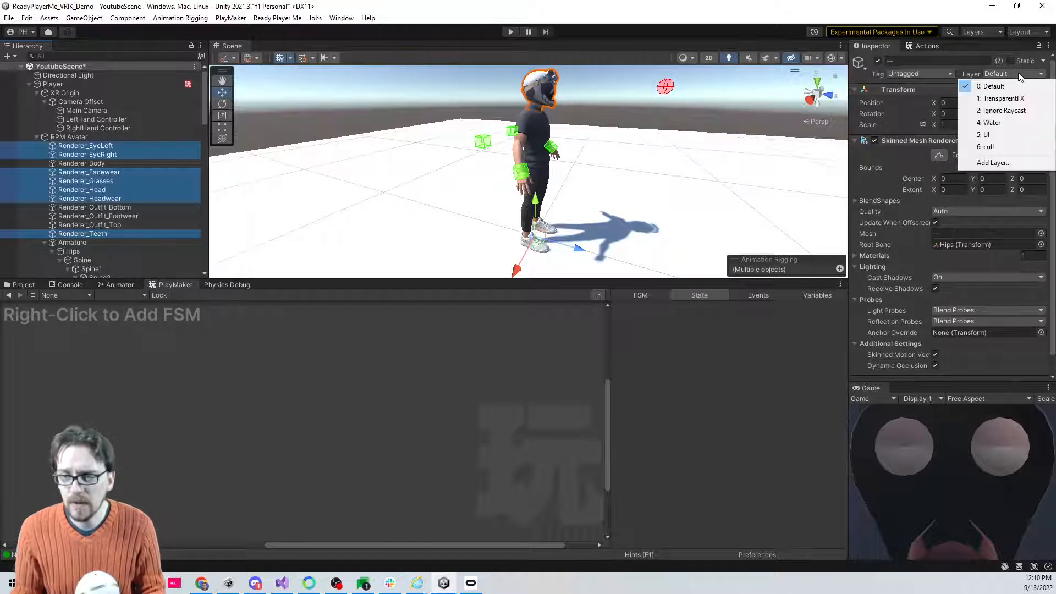
left_click(986, 146)
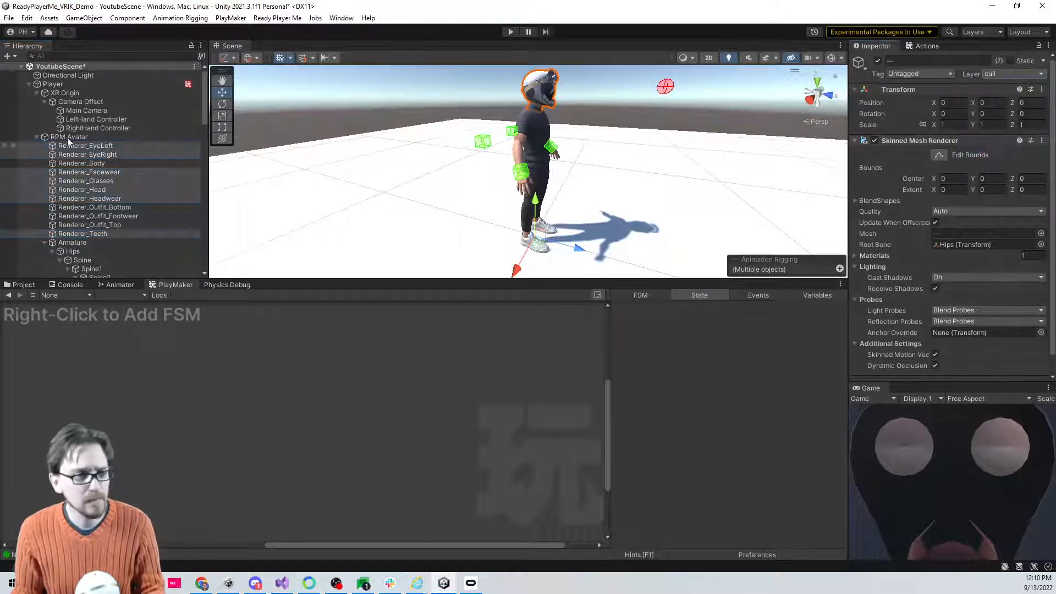
left_click(86, 110)
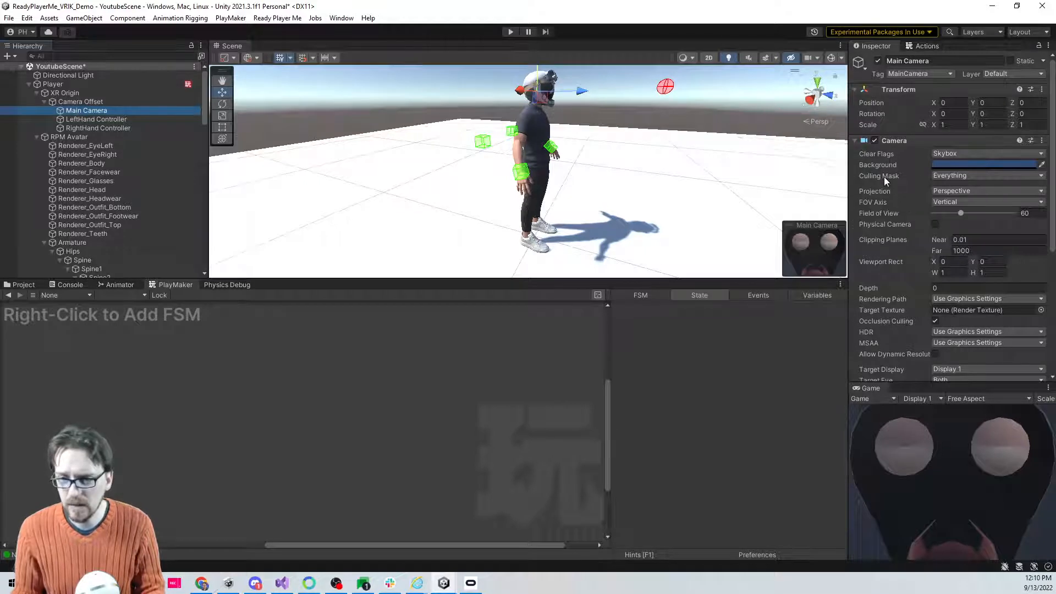
- Uncheck the cull layer in the Main Camera's Culling Mask
left_click(985, 174)
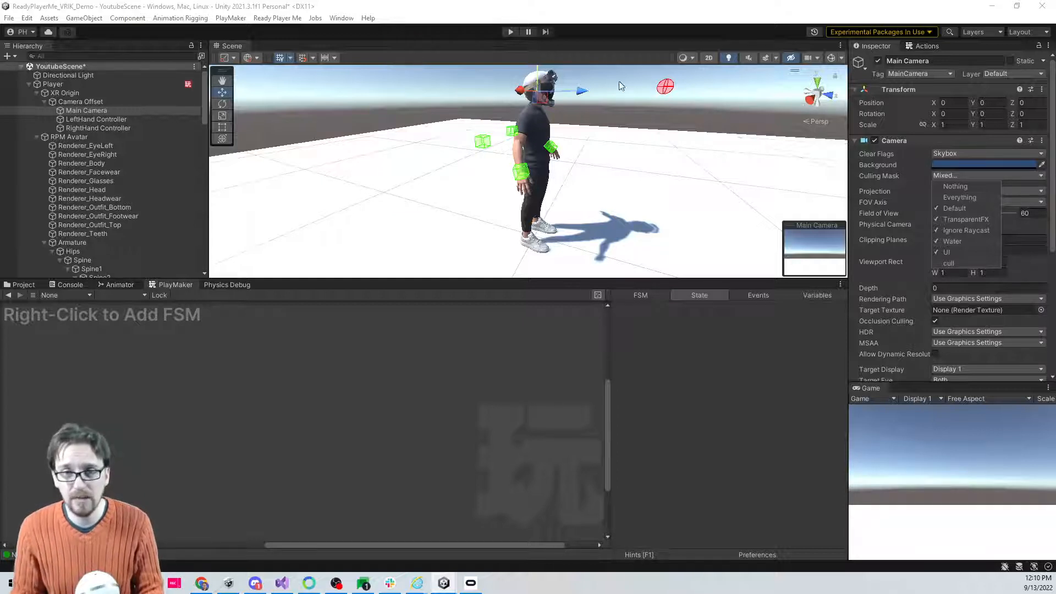
mouse_move(959, 197)
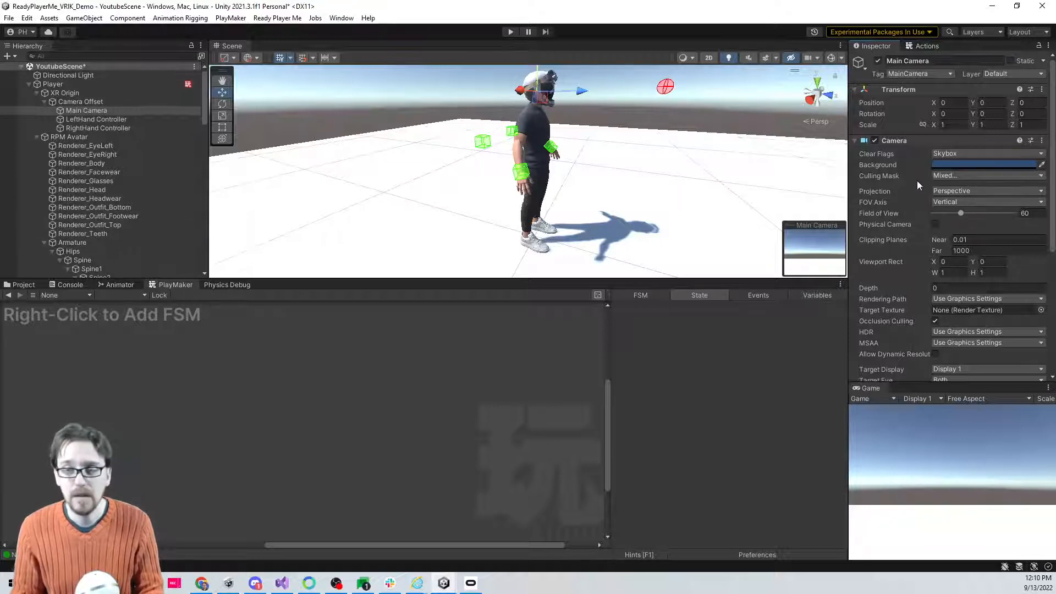
left_click(986, 175)
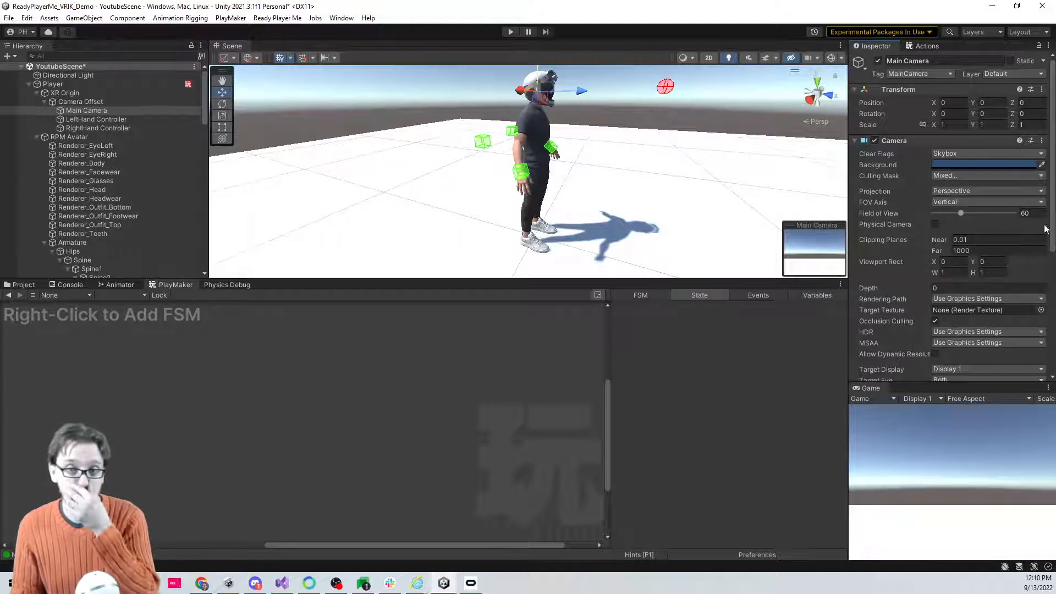
left_click(986, 175)
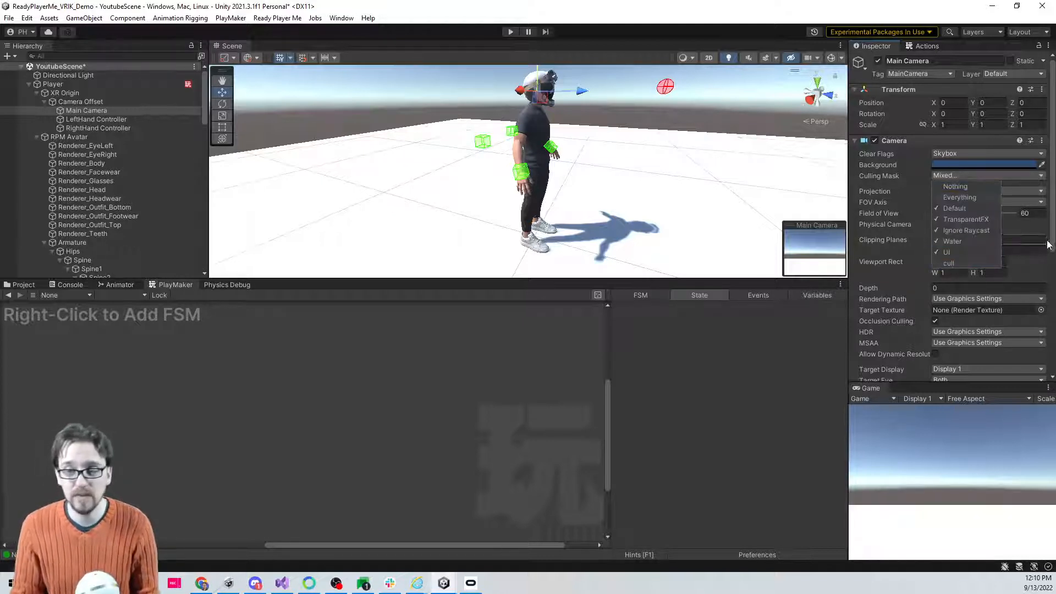